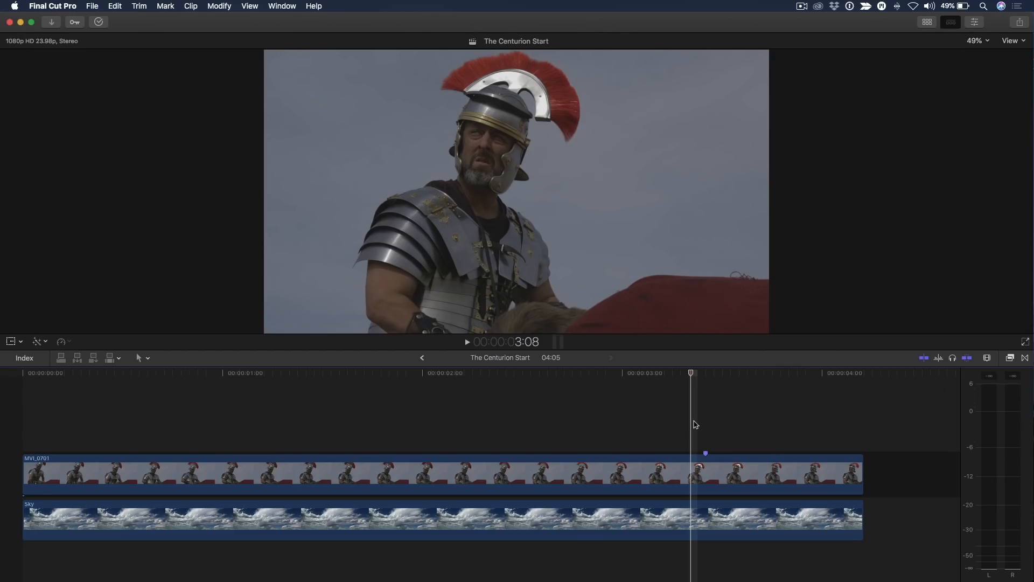
Step: Scrub the MVI_0701 soldier clip between two and three seconds and open its Color inspector
{"action": "left_click", "coordinate": [692, 374]}
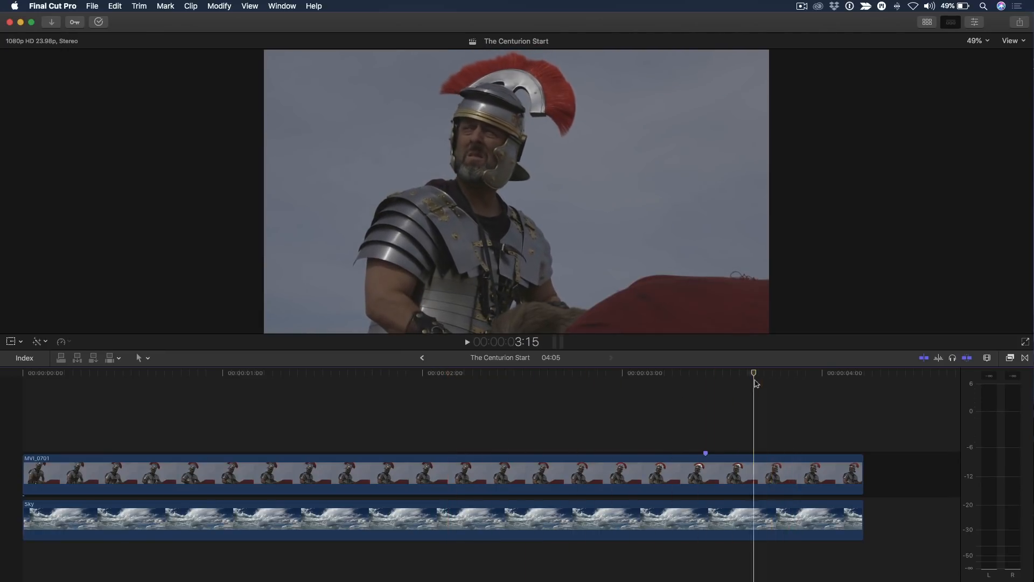
{"action": "left_click", "coordinate": [587, 372]}
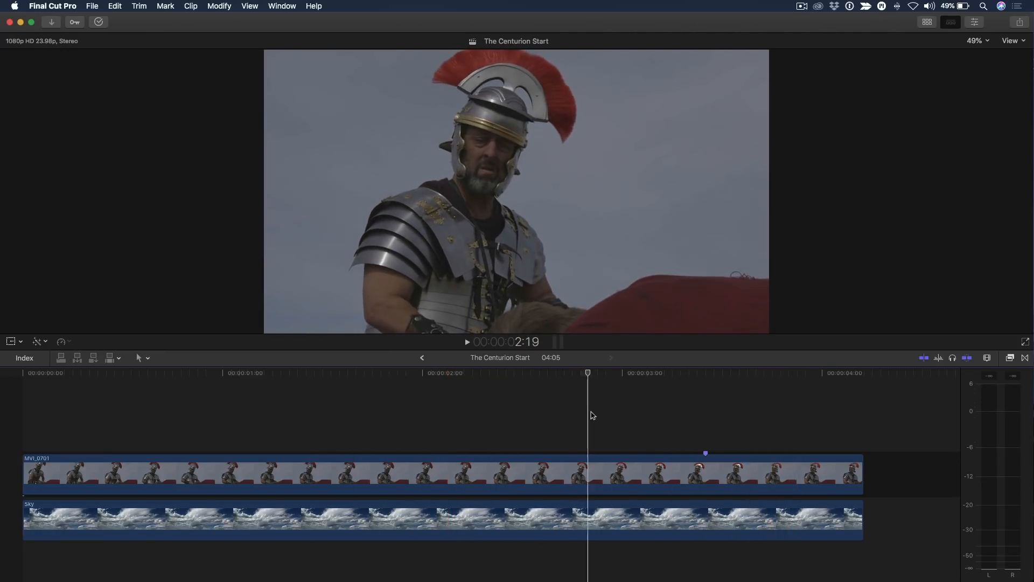
{"action": "left_click", "coordinate": [663, 384]}
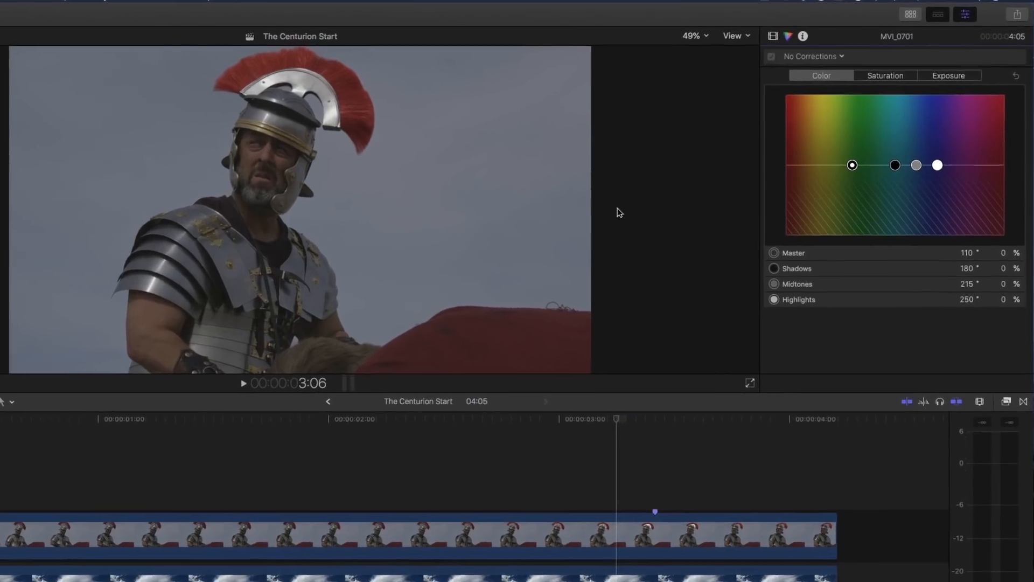
Step: Add a Color Curves correction to the soldier clip and scroll down to the blue curve
{"action": "left_click", "coordinate": [805, 56]}
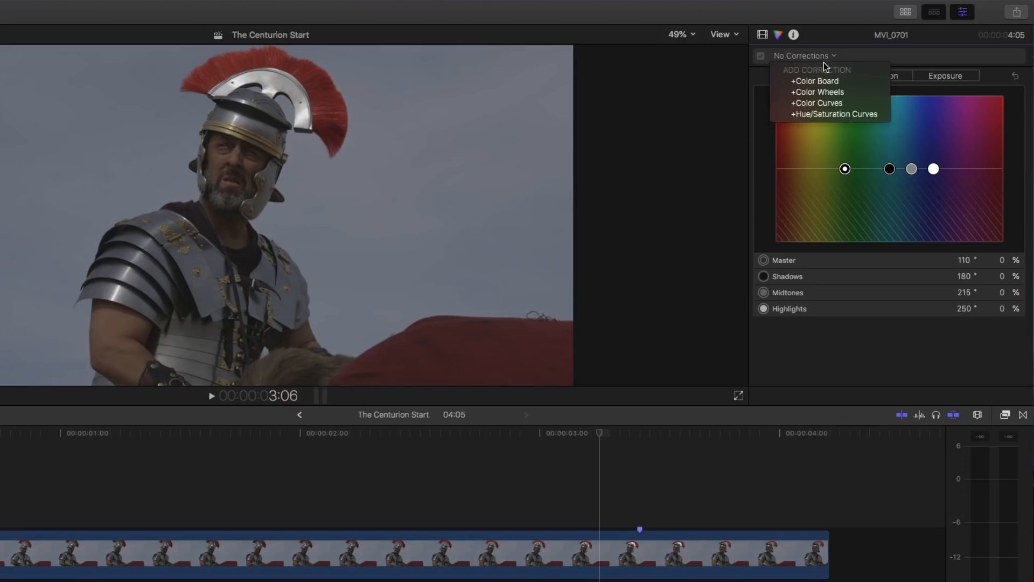
{"action": "left_click", "coordinate": [805, 55]}
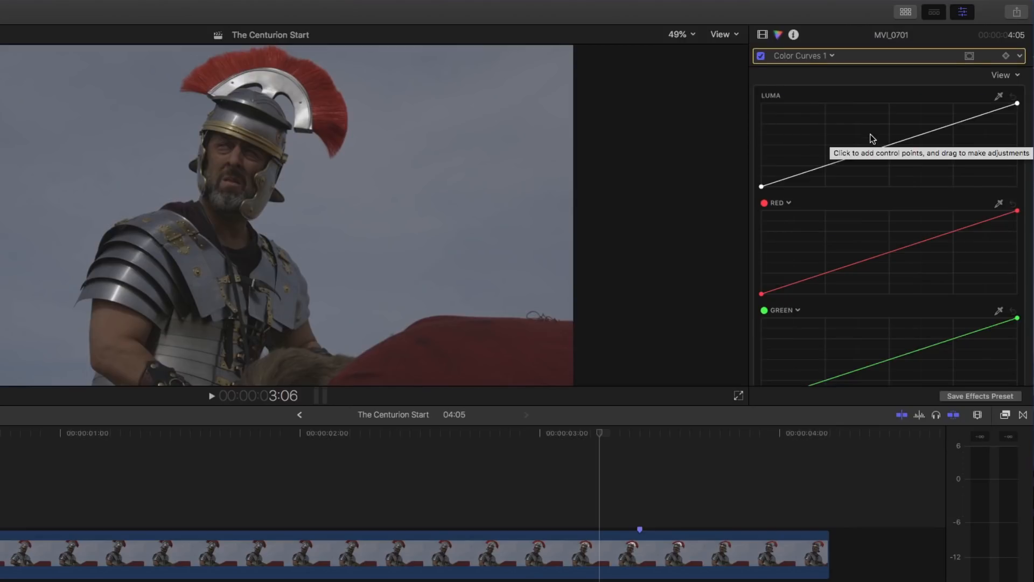
{"action": "scroll", "scroll_direction": "down", "scroll_amount": 3}
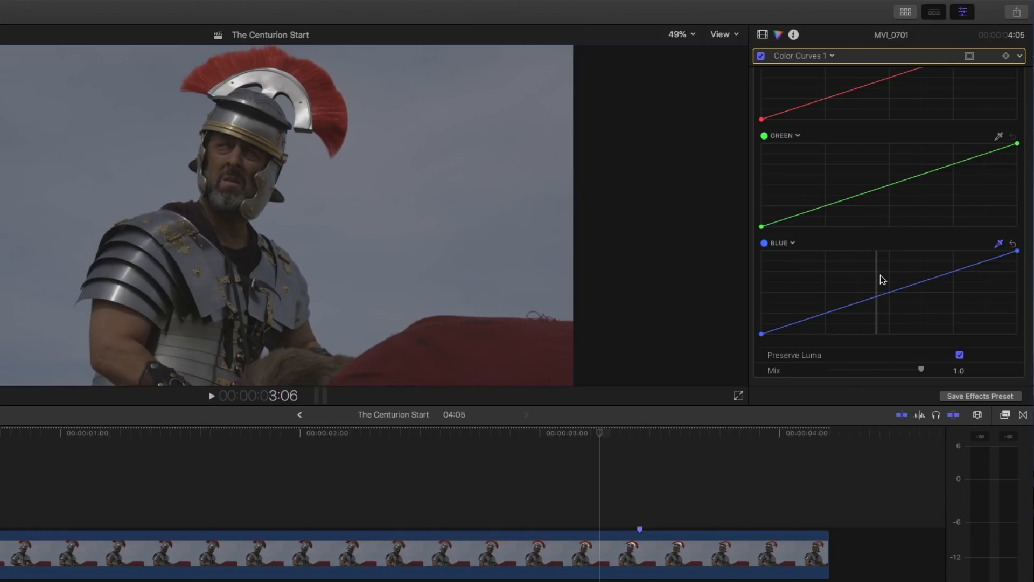
{"action": "mouse_move", "coordinate": [881, 317]}
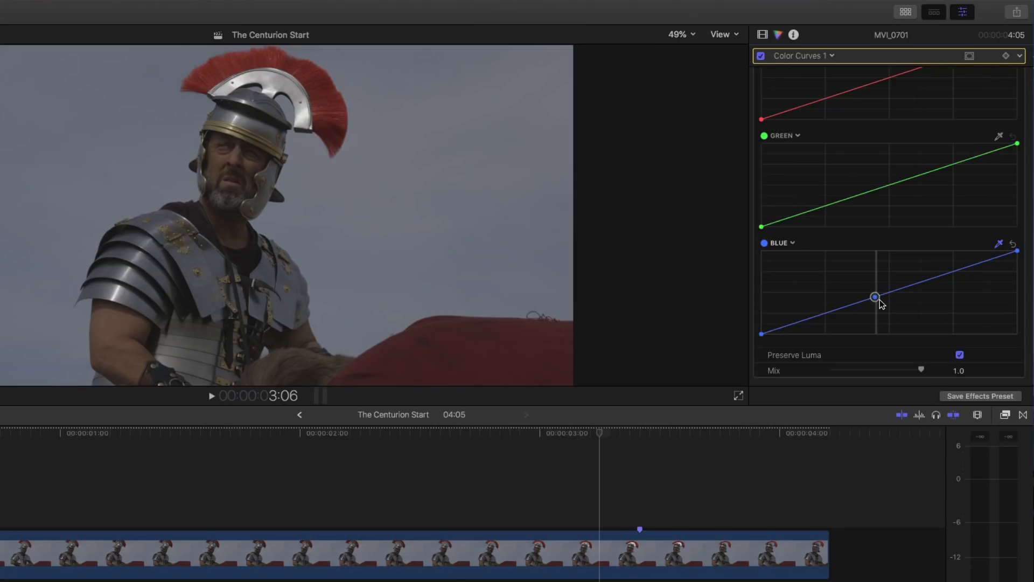
Step: Add a midpoint on the blue curve, test-drag it, and return it to neutral
{"action": "left_click_drag", "start_coordinate": [876, 297], "coordinate": [875, 283]}
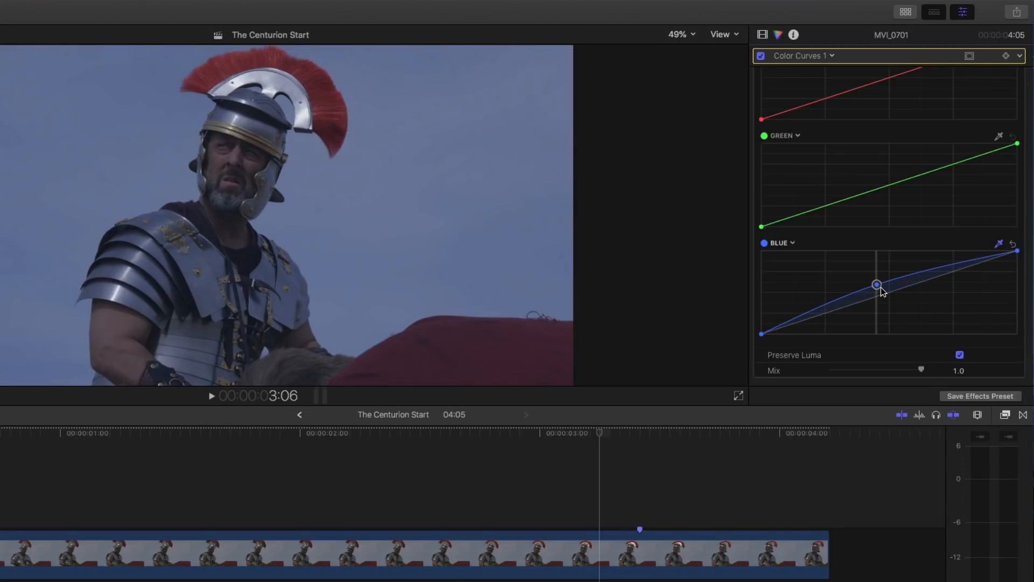
{"action": "left_click_drag", "start_coordinate": [877, 284], "coordinate": [877, 296]}
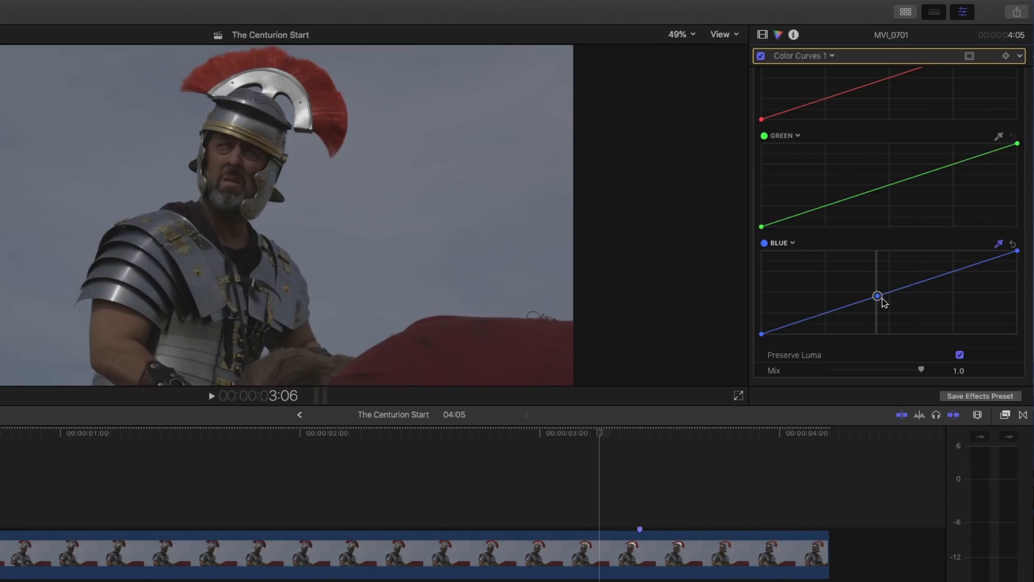
{"action": "left_click_drag", "start_coordinate": [877, 296], "coordinate": [872, 297]}
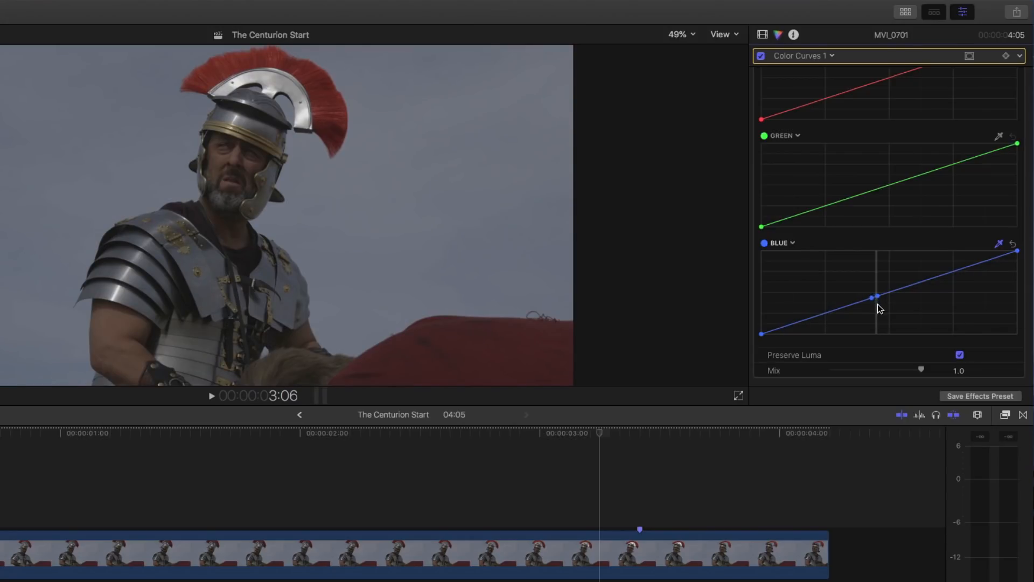
{"action": "left_click_drag", "start_coordinate": [872, 297], "coordinate": [877, 297]}
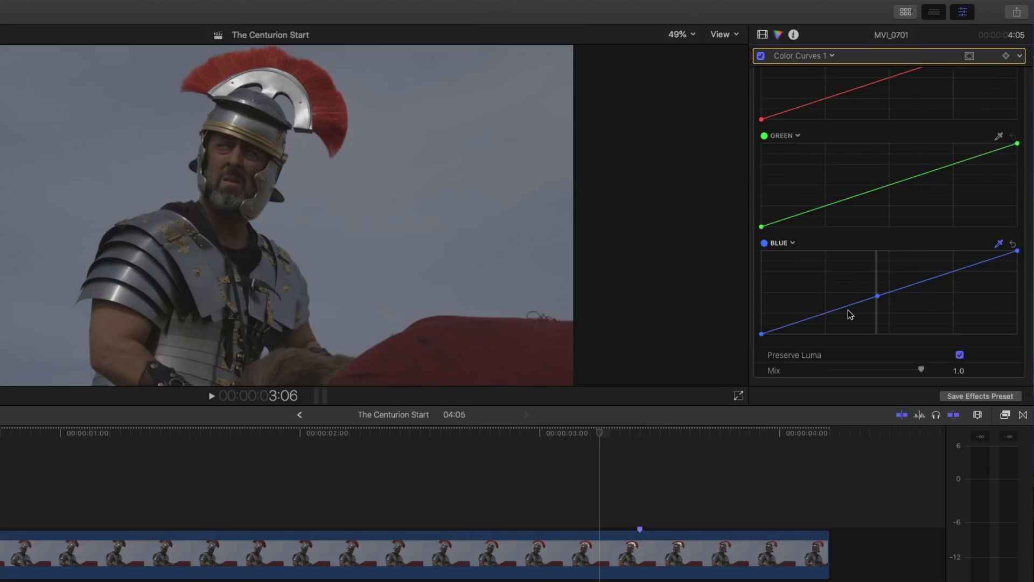
Step: Pin the blue curve below and above the midpoint, then raise the midpoint to boost sky blue
{"action": "left_click", "coordinate": [849, 306]}
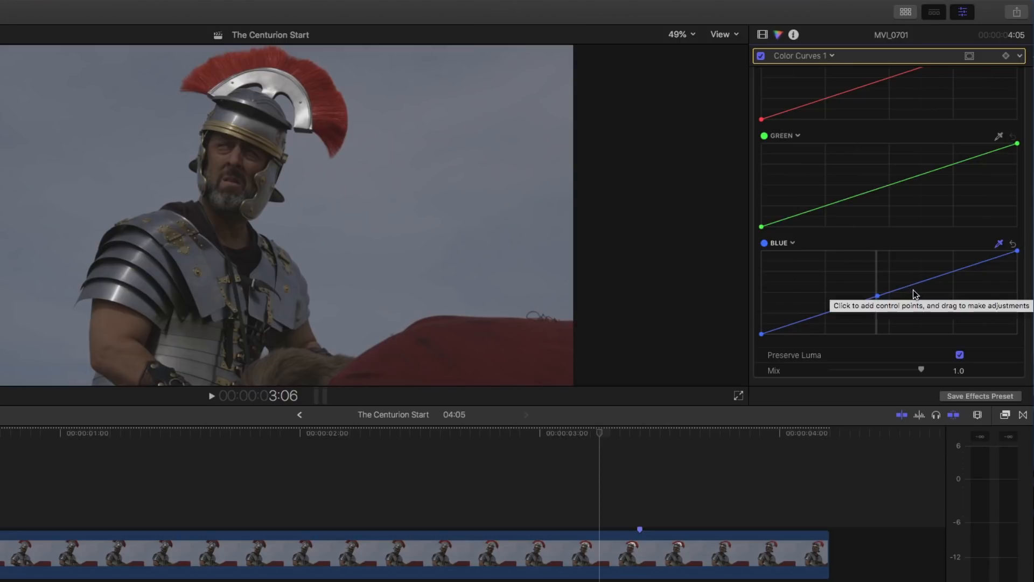
{"action": "left_click", "coordinate": [911, 285]}
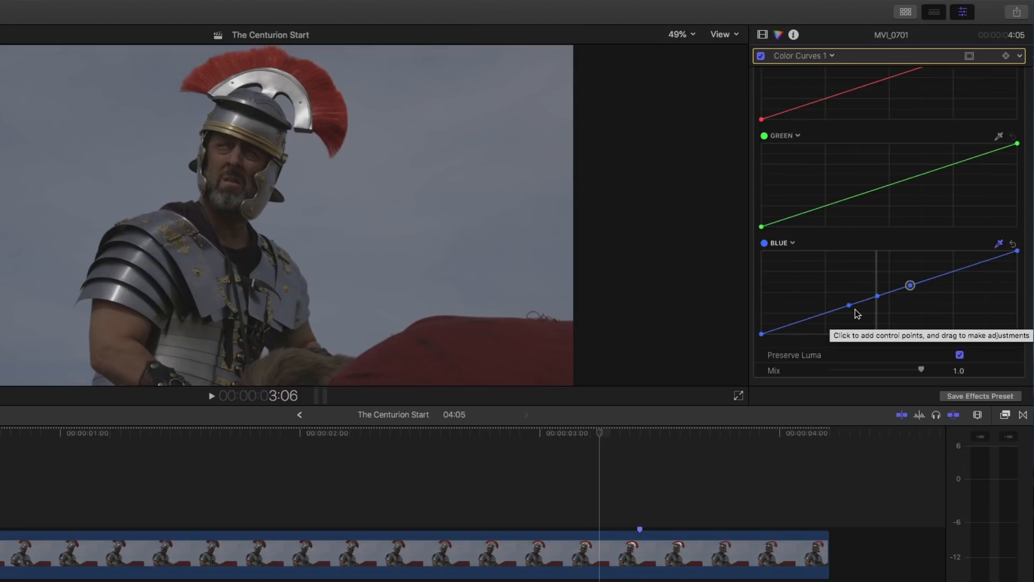
{"action": "mouse_move", "coordinate": [887, 306]}
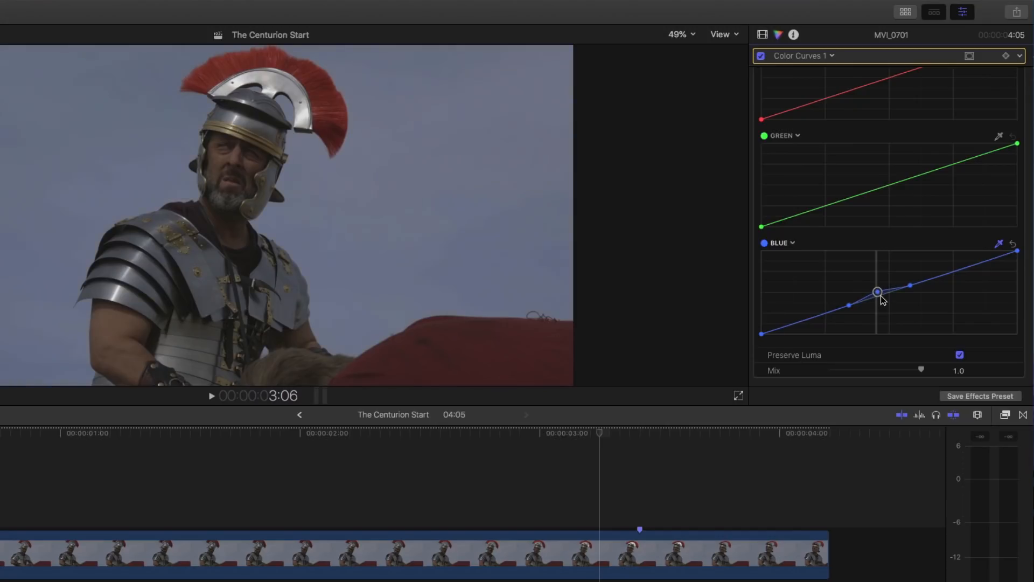
{"action": "left_click_drag", "start_coordinate": [878, 292], "coordinate": [878, 285]}
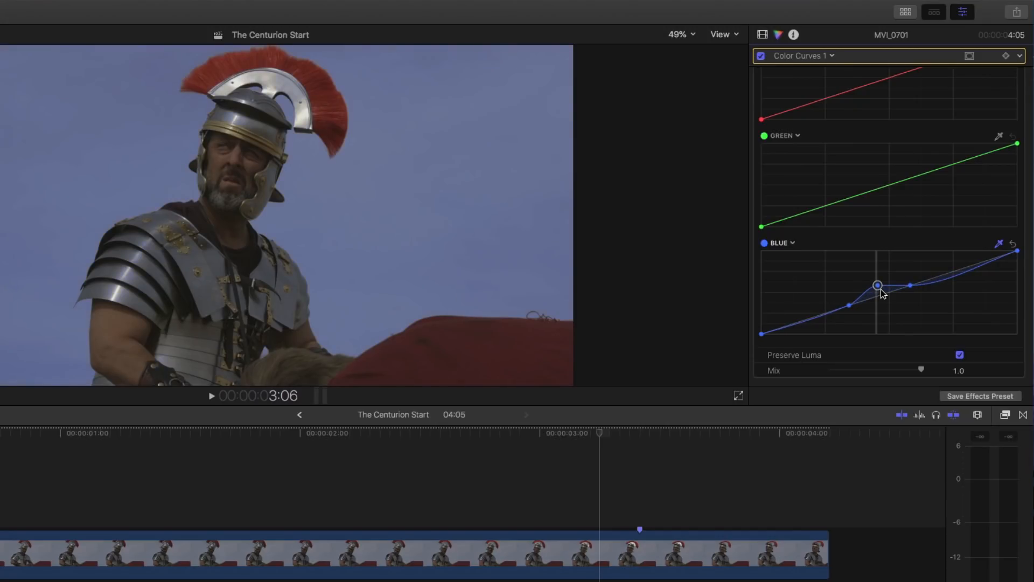
{"action": "left_click_drag", "start_coordinate": [878, 285], "coordinate": [878, 289]}
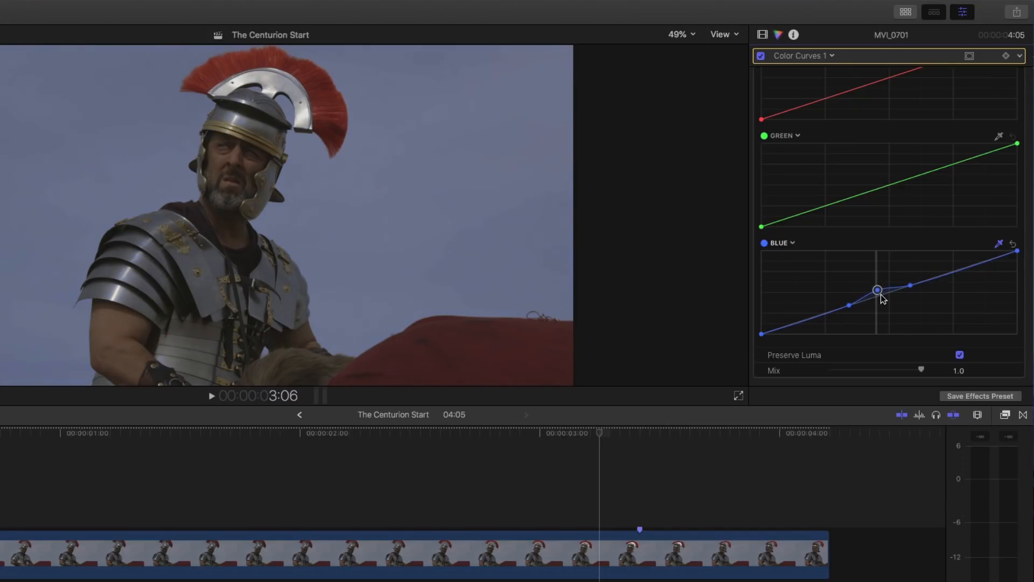
{"action": "left_click_drag", "start_coordinate": [878, 290], "coordinate": [877, 282]}
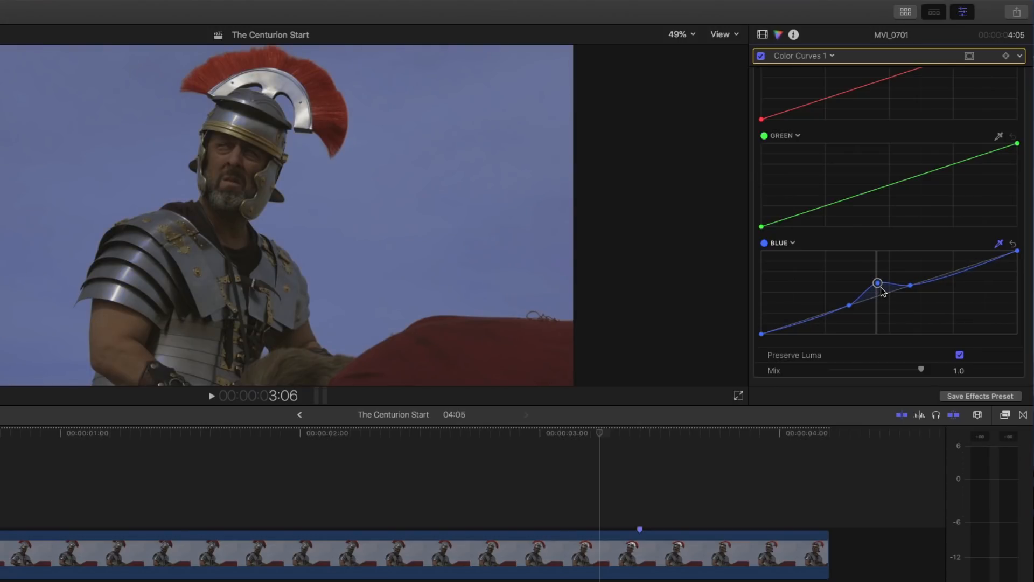
{"action": "left_click_drag", "start_coordinate": [878, 282], "coordinate": [878, 286]}
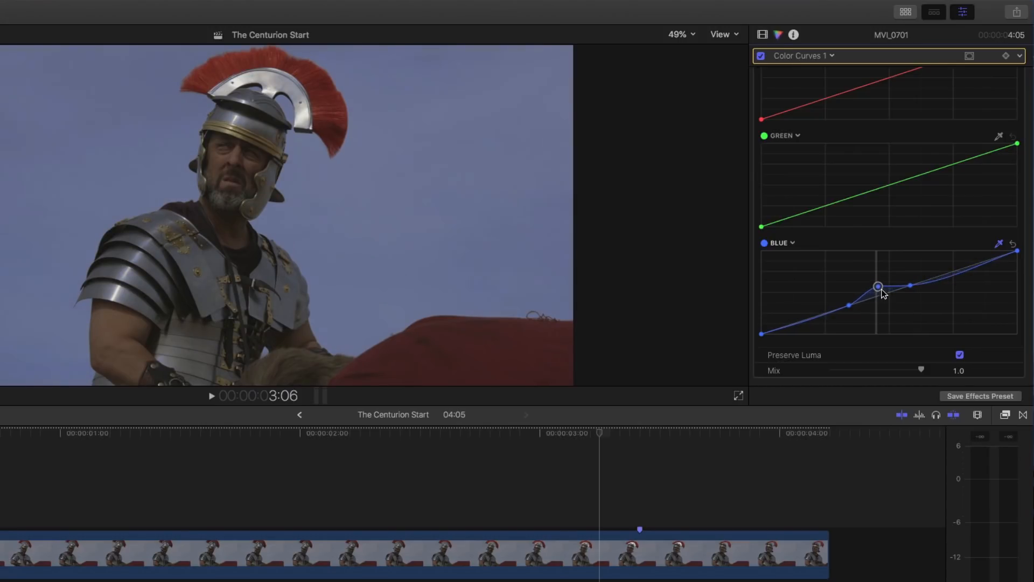
{"action": "left_click_drag", "start_coordinate": [878, 286], "coordinate": [878, 280]}
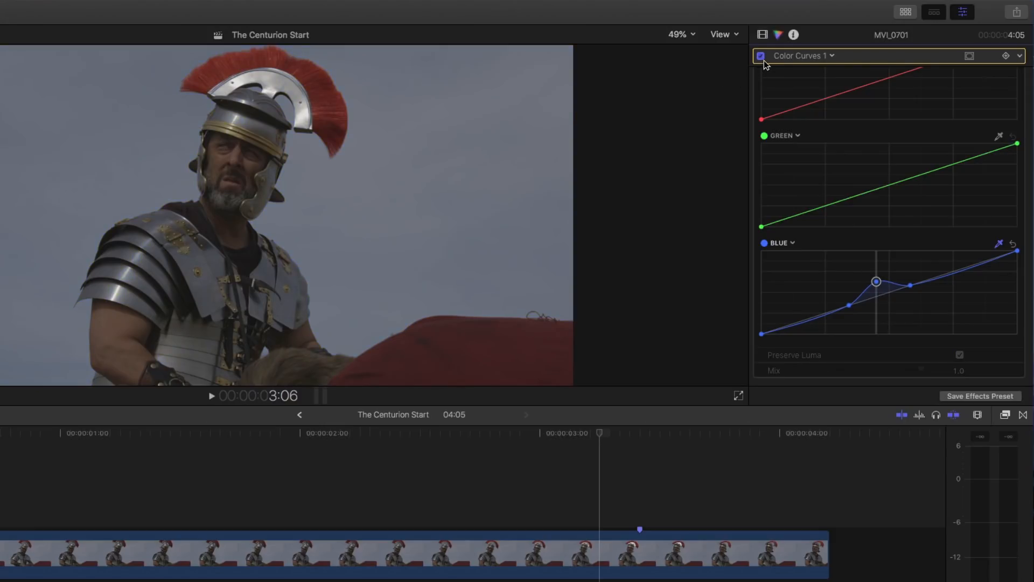
{"action": "left_click", "coordinate": [959, 355]}
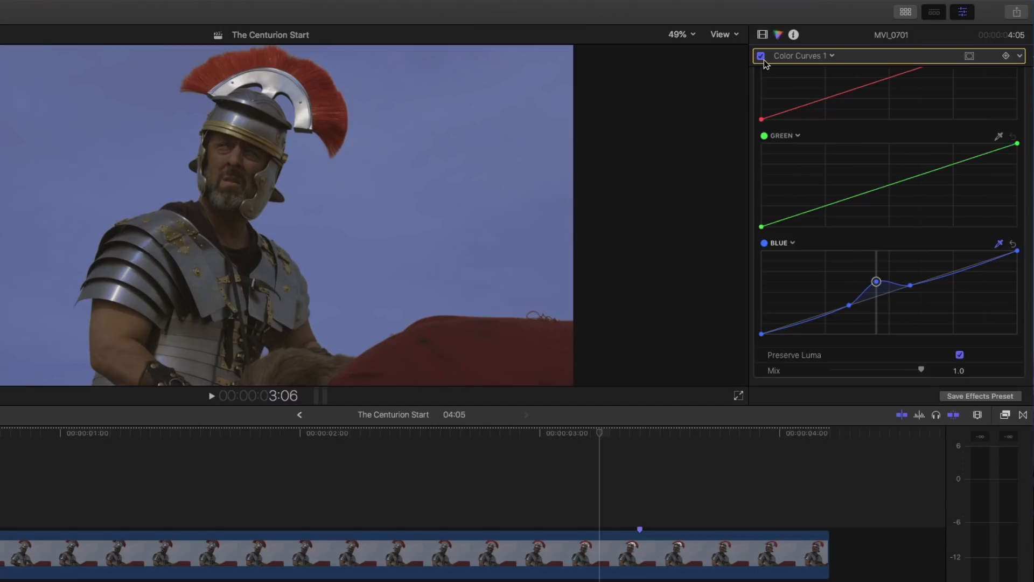
{"action": "left_click", "coordinate": [761, 56]}
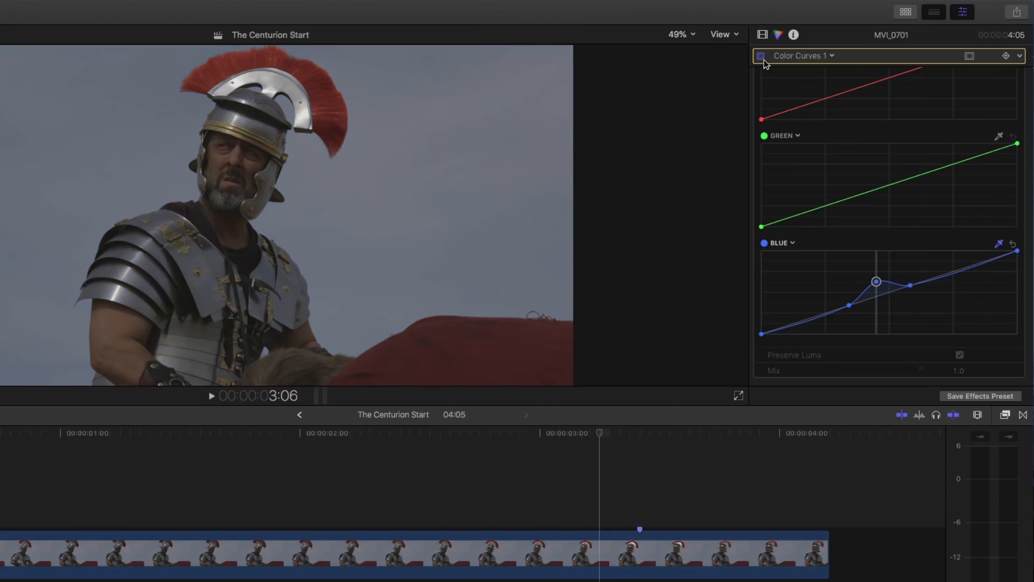
{"action": "left_click", "coordinate": [760, 56]}
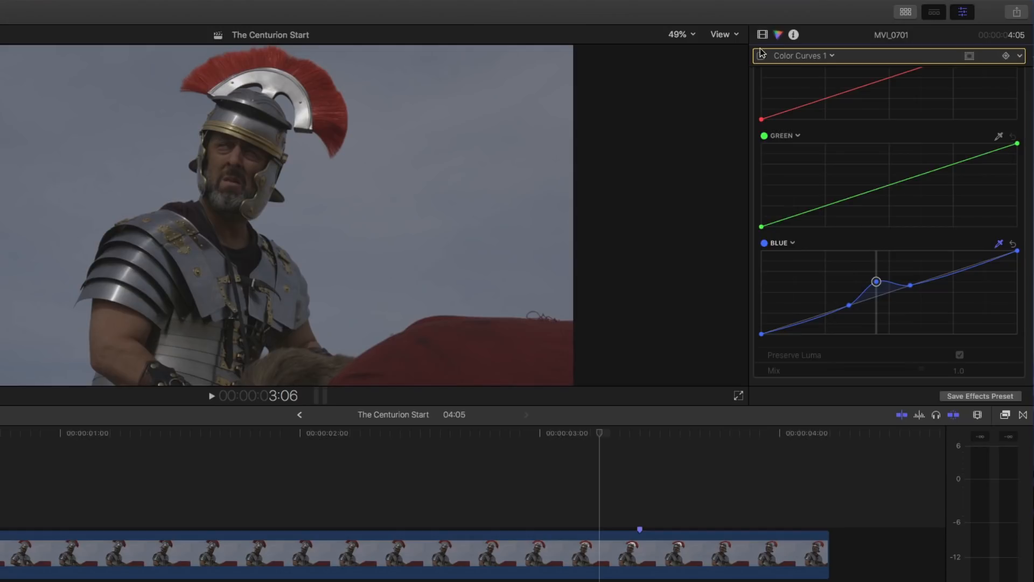
Step: Put the cloudy sky clip on a layer below the centurion clip, matching its length
{"action": "left_click", "coordinate": [761, 35]}
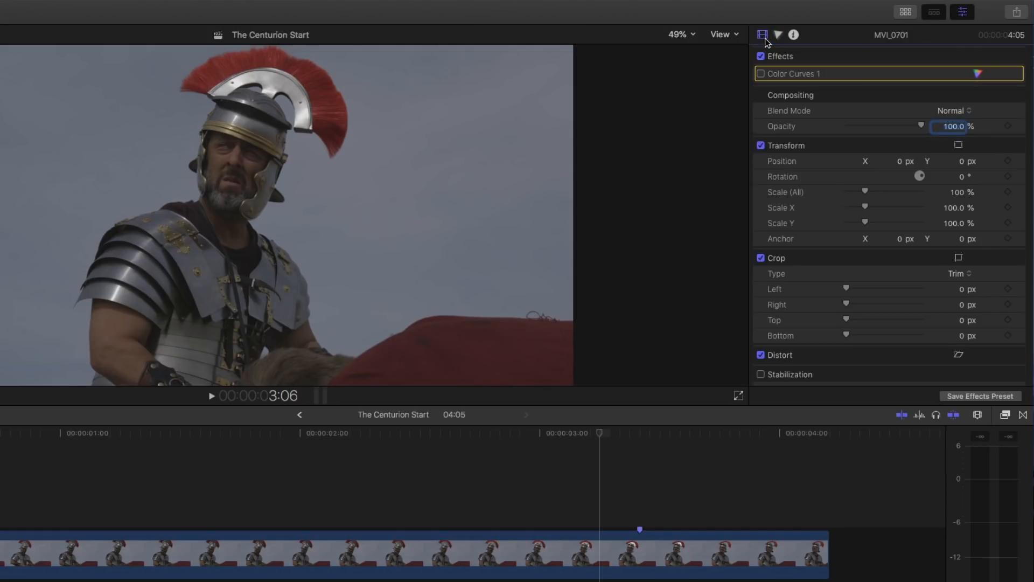
{"action": "mouse_move", "coordinate": [458, 186]}
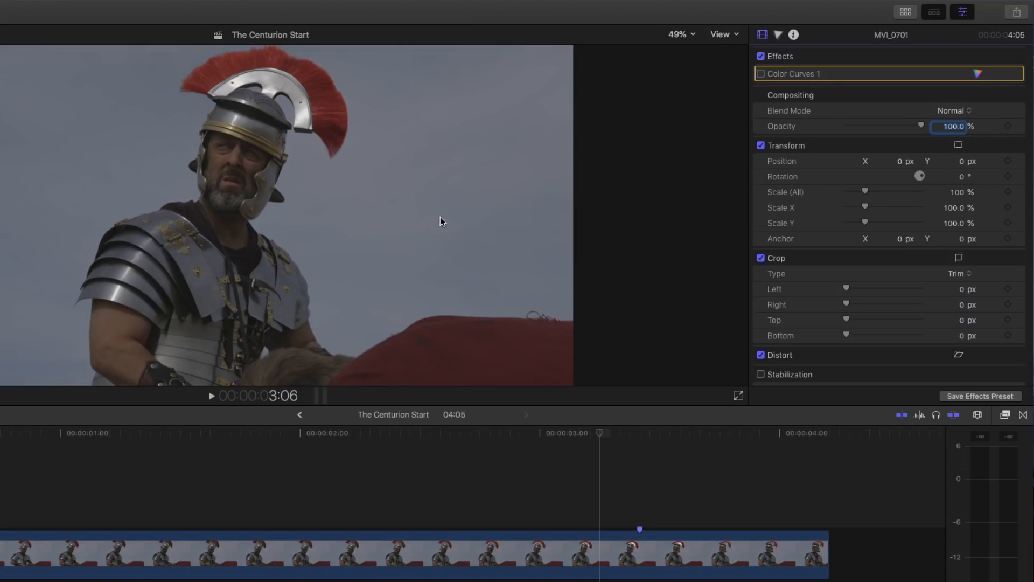
{"action": "mouse_move", "coordinate": [426, 199]}
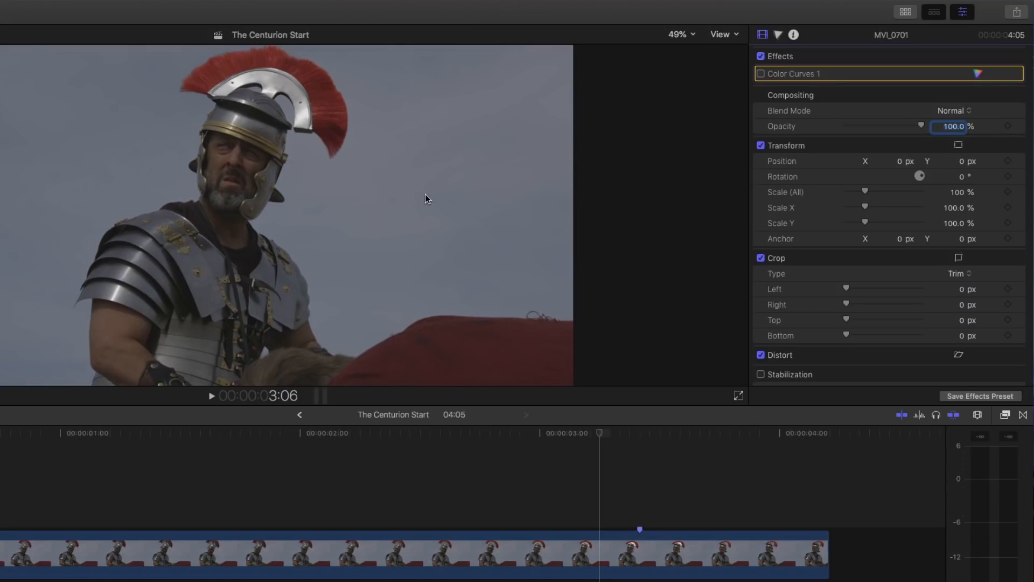
{"action": "mouse_move", "coordinate": [404, 202]}
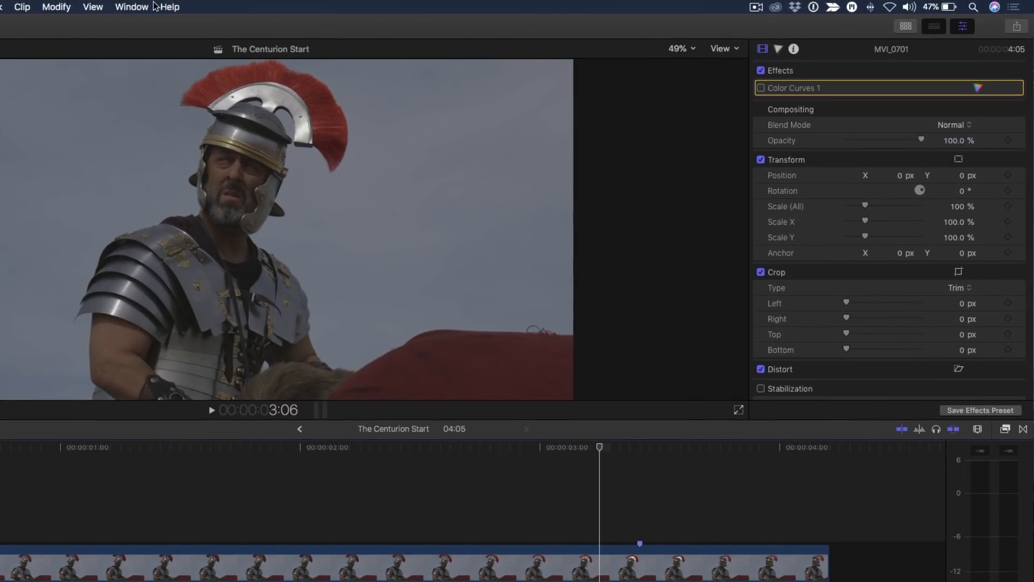
{"action": "left_click", "coordinate": [92, 7]}
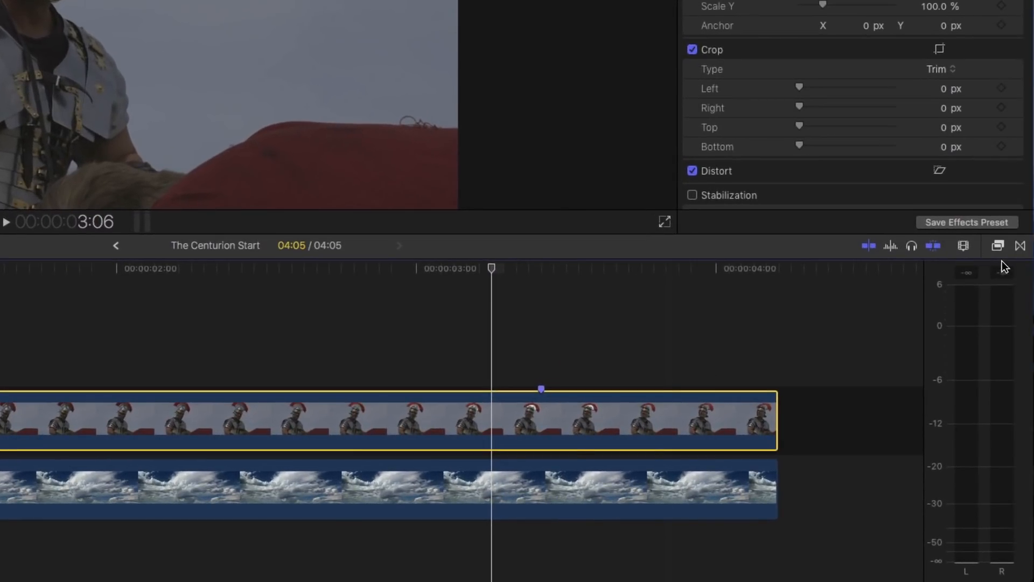
Step: Apply the Keyer to the centurion clip and sample a patch of the grey sky
{"action": "left_click", "coordinate": [997, 245]}
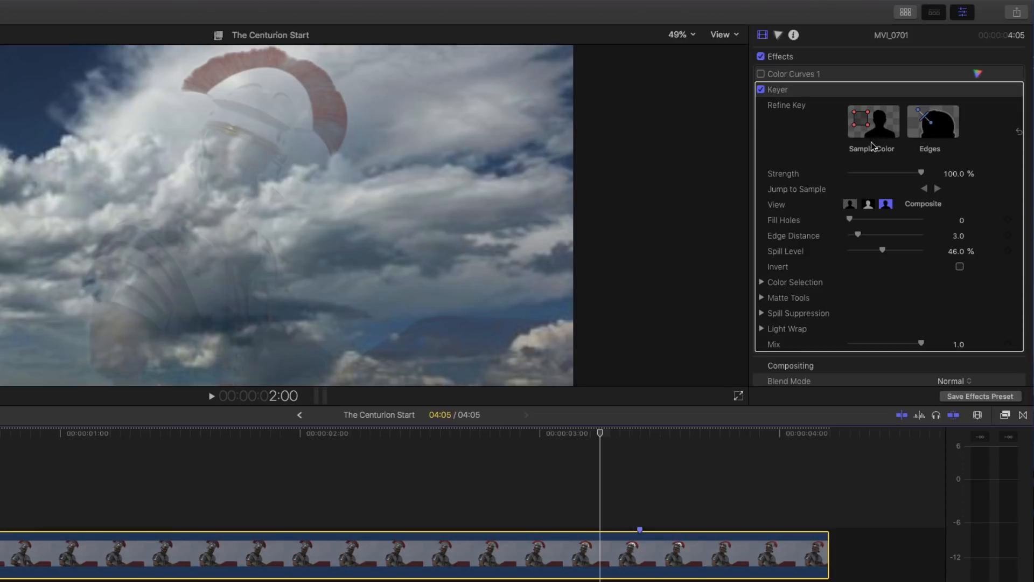
{"action": "left_click", "coordinate": [873, 121]}
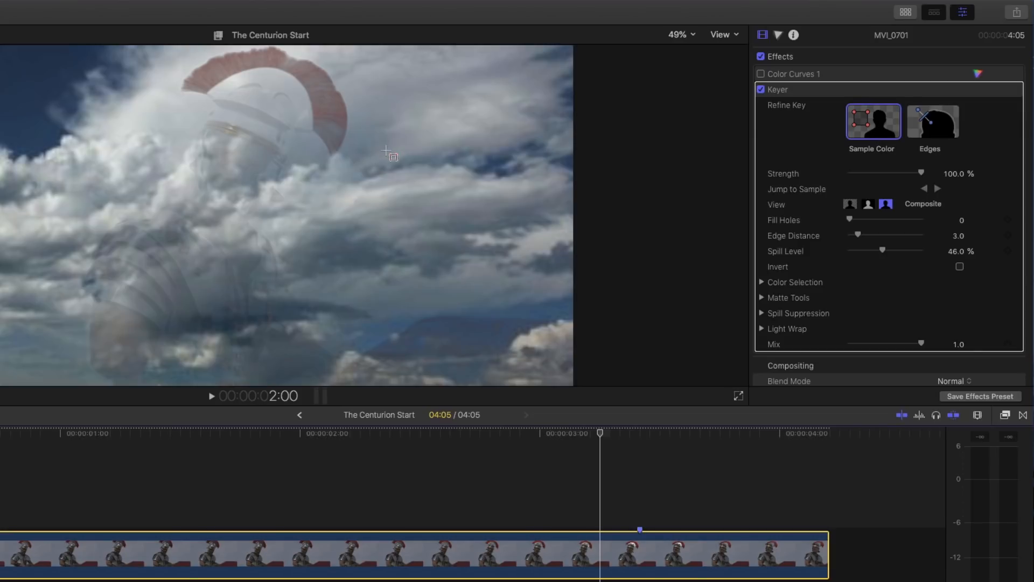
{"action": "left_click_drag", "start_coordinate": [387, 152], "coordinate": [401, 238]}
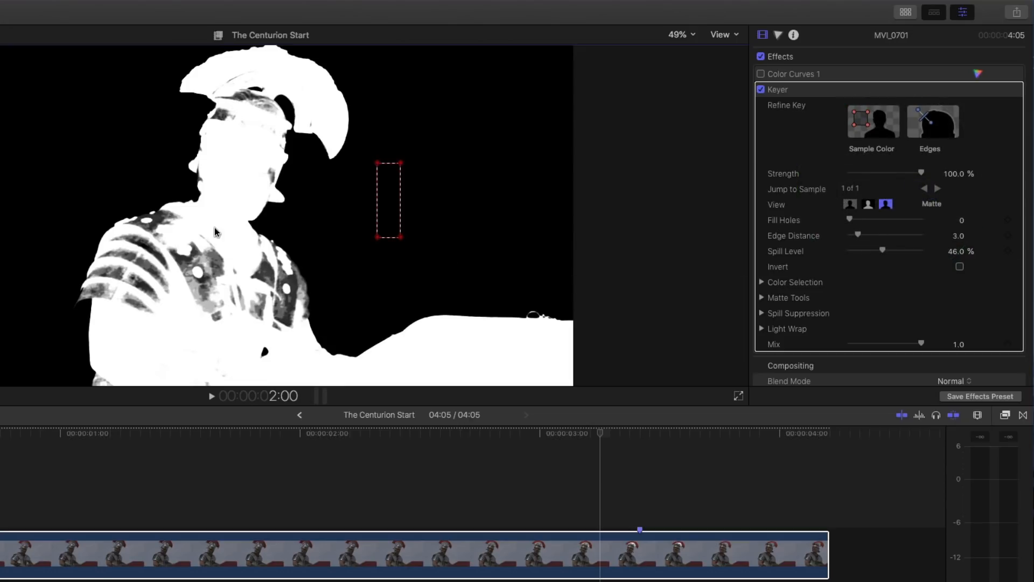
{"action": "mouse_move", "coordinate": [280, 273]}
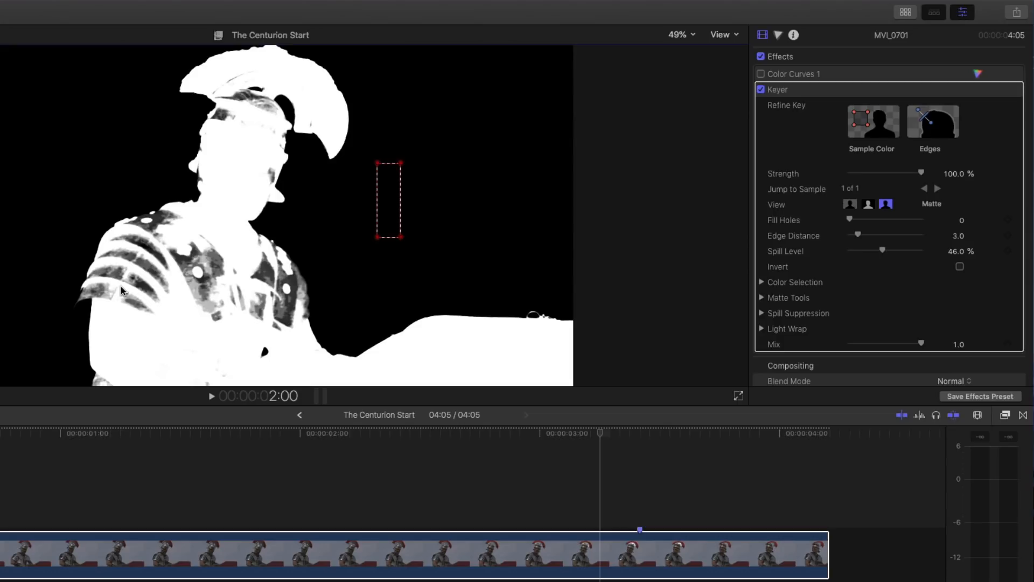
{"action": "mouse_move", "coordinate": [211, 286]}
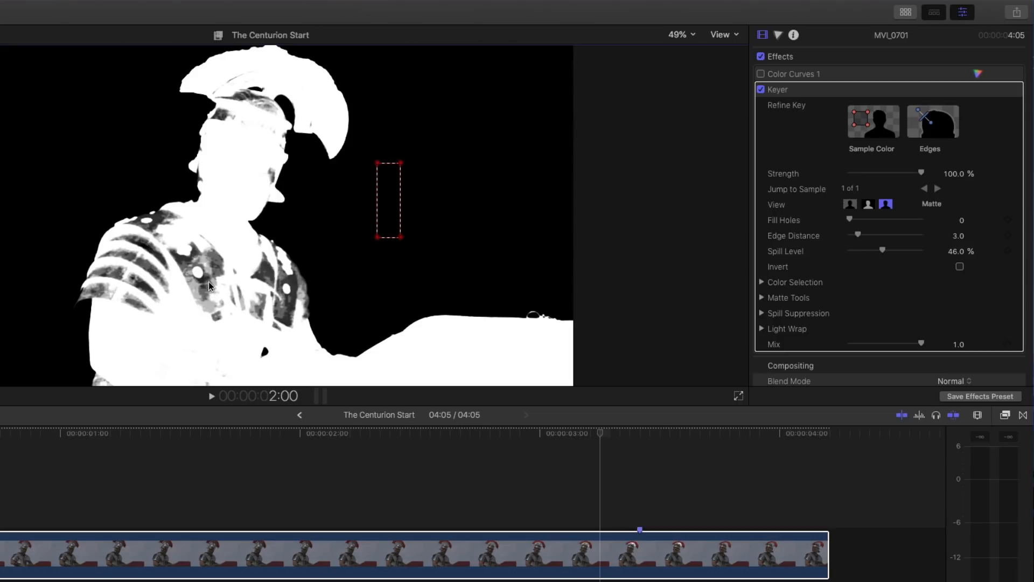
{"action": "mouse_move", "coordinate": [236, 191]}
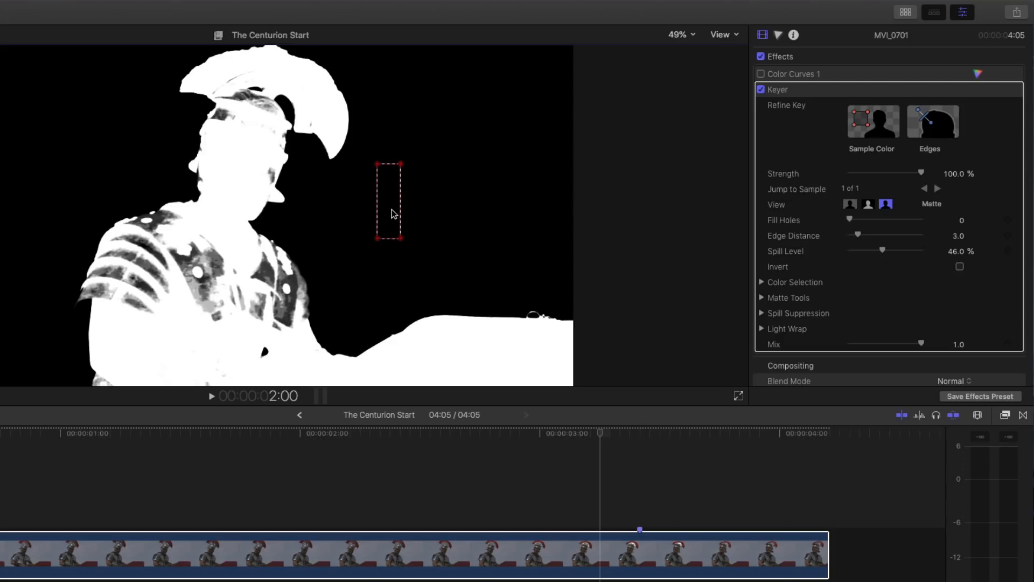
Step: Move the Keyer's sky sample box over the upper-left sky area
{"action": "left_click_drag", "start_coordinate": [388, 201], "coordinate": [417, 188]}
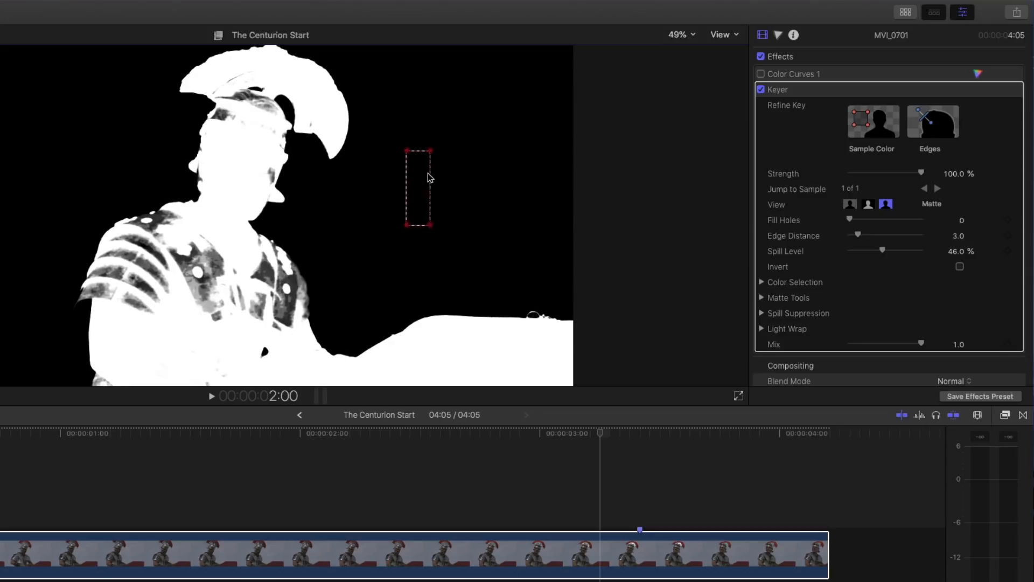
{"action": "left_click_drag", "start_coordinate": [417, 188], "coordinate": [177, 145]}
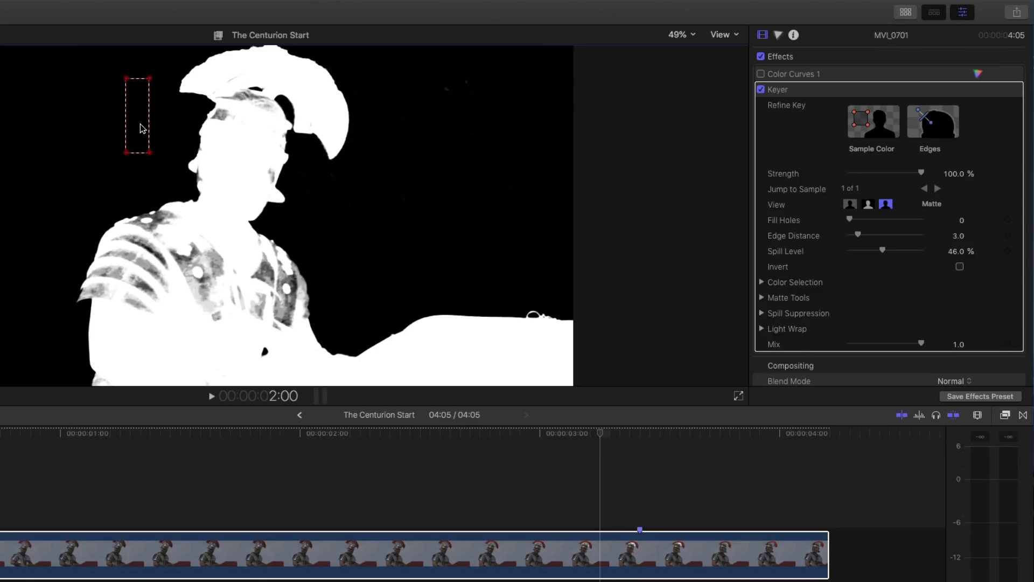
{"action": "mouse_move", "coordinate": [198, 276]}
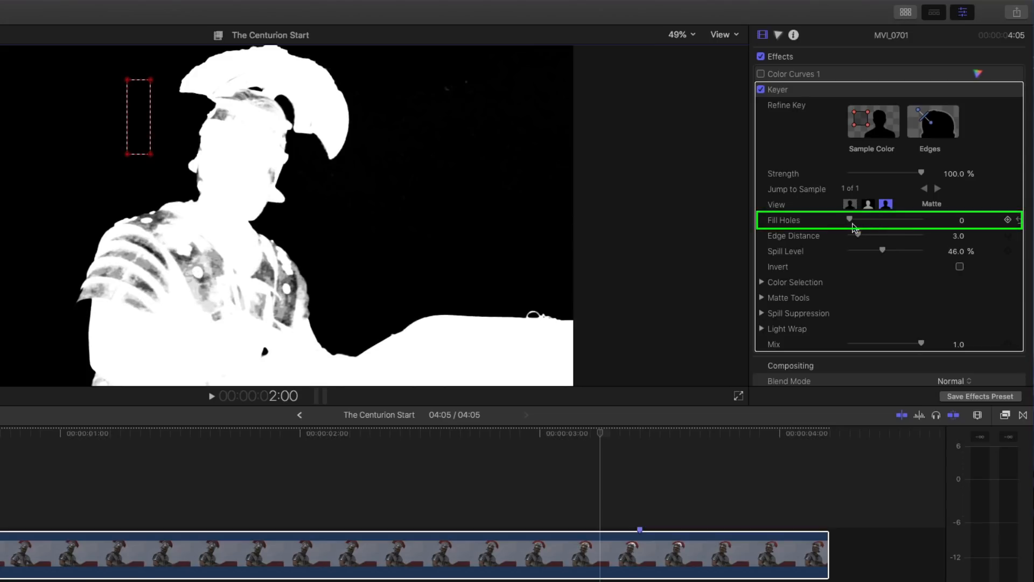
Step: Raise the Keyer's Fill Holes until the armour matte is nearly solid, checking early and later frames
{"action": "left_click_drag", "start_coordinate": [850, 220], "coordinate": [858, 220]}
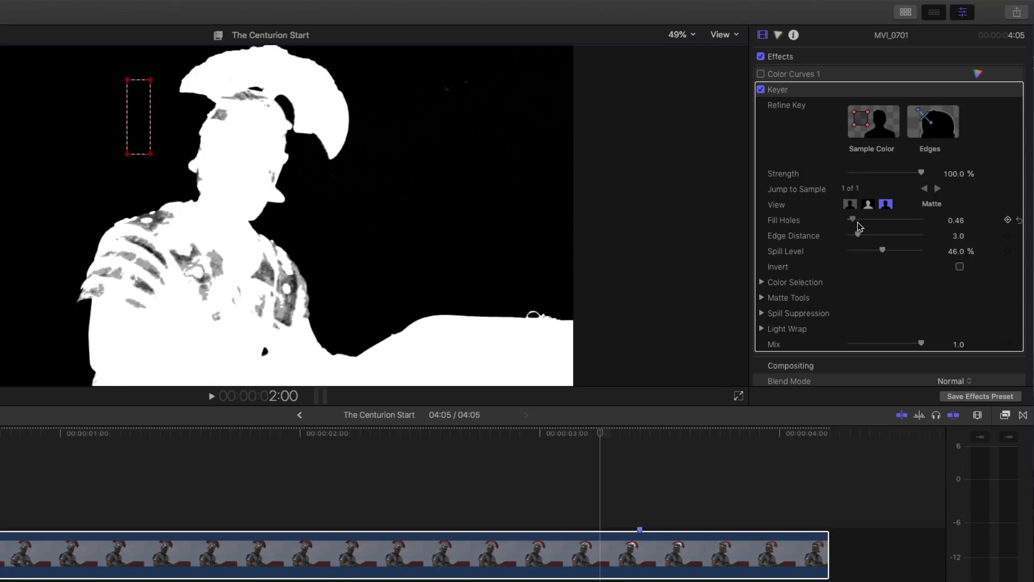
{"action": "left_click_drag", "start_coordinate": [851, 218], "coordinate": [861, 218]}
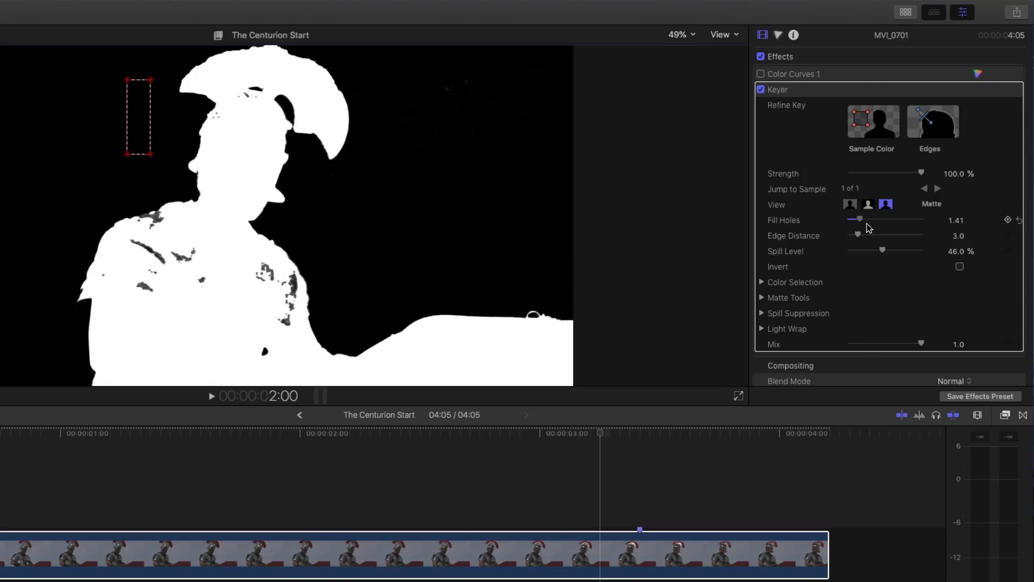
{"action": "left_click_drag", "start_coordinate": [860, 219], "coordinate": [870, 219]}
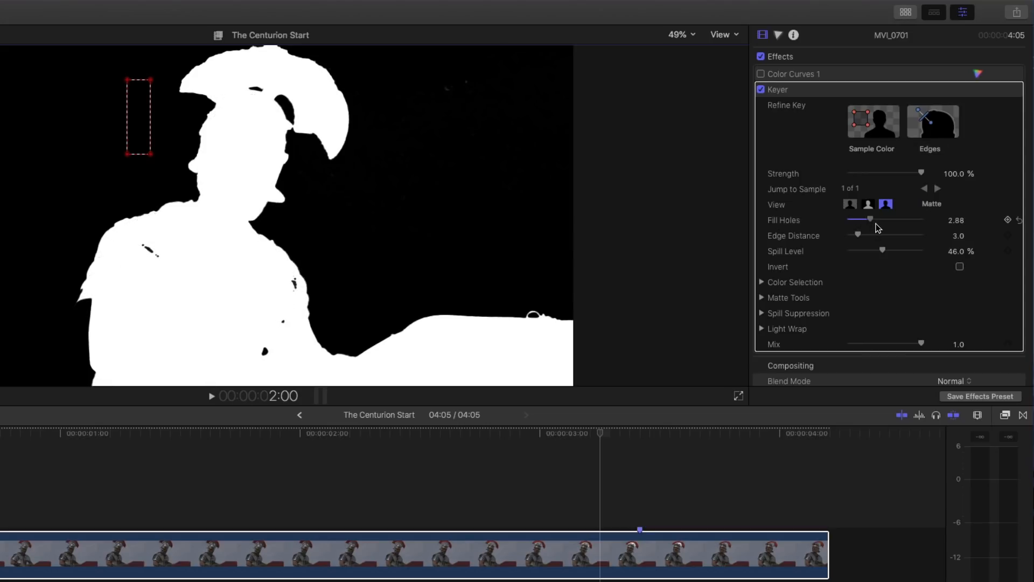
{"action": "left_click_drag", "start_coordinate": [869, 219], "coordinate": [876, 219]}
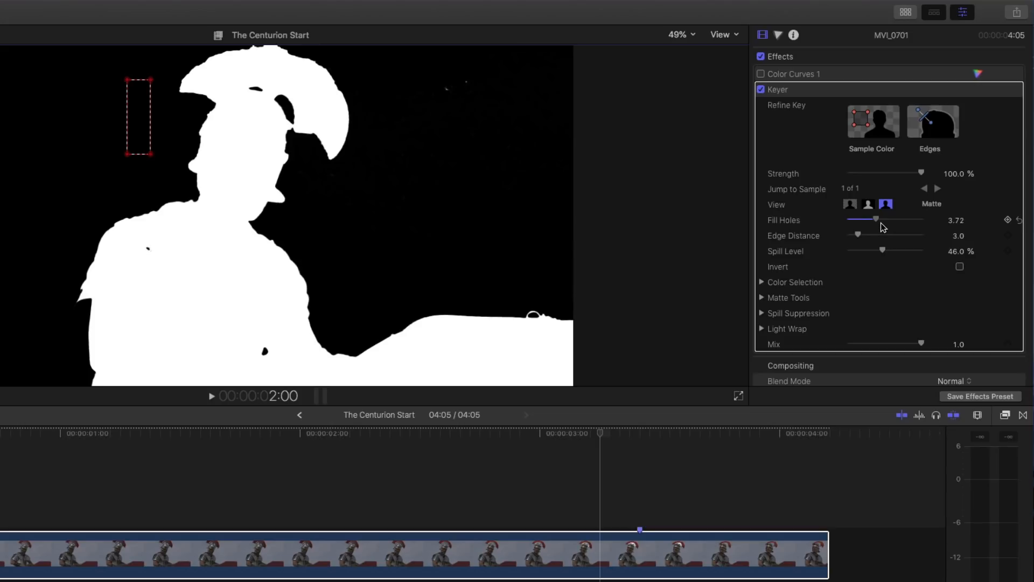
{"action": "left_click", "coordinate": [455, 434]}
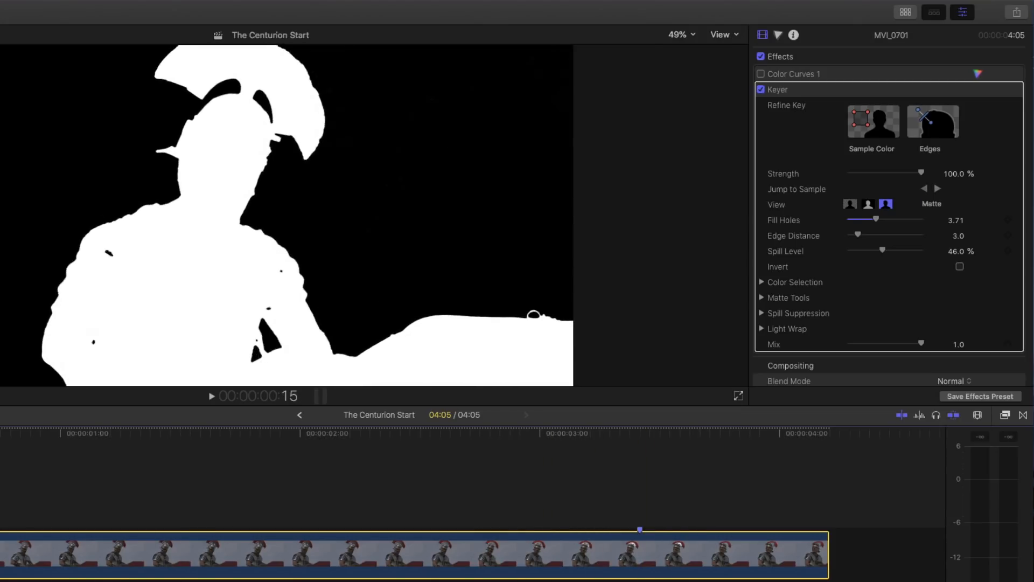
{"action": "left_click", "coordinate": [435, 434]}
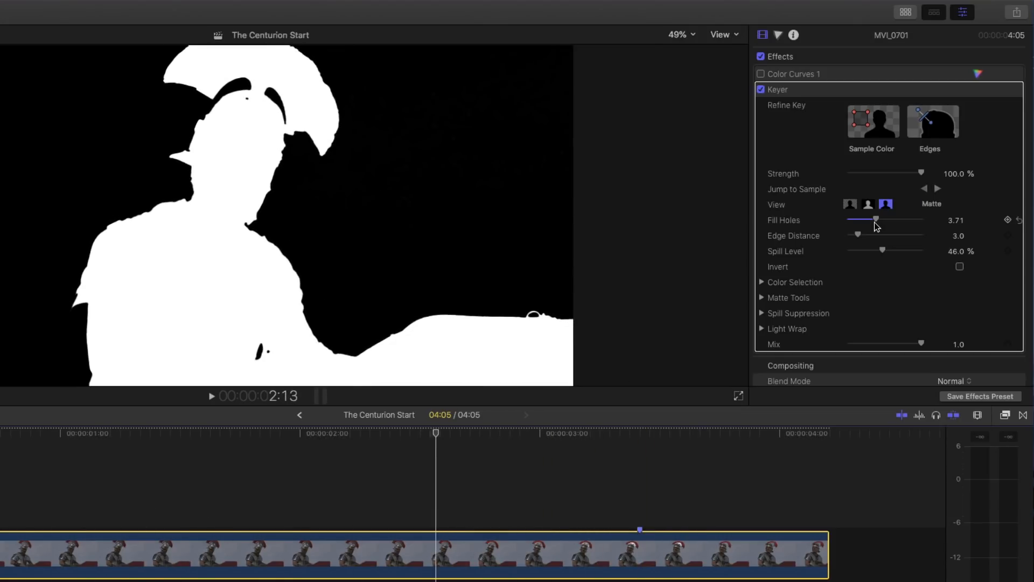
Step: Fine-tune Fill Holes, settling at about 3.6
{"action": "left_click_drag", "start_coordinate": [876, 220], "coordinate": [888, 220]}
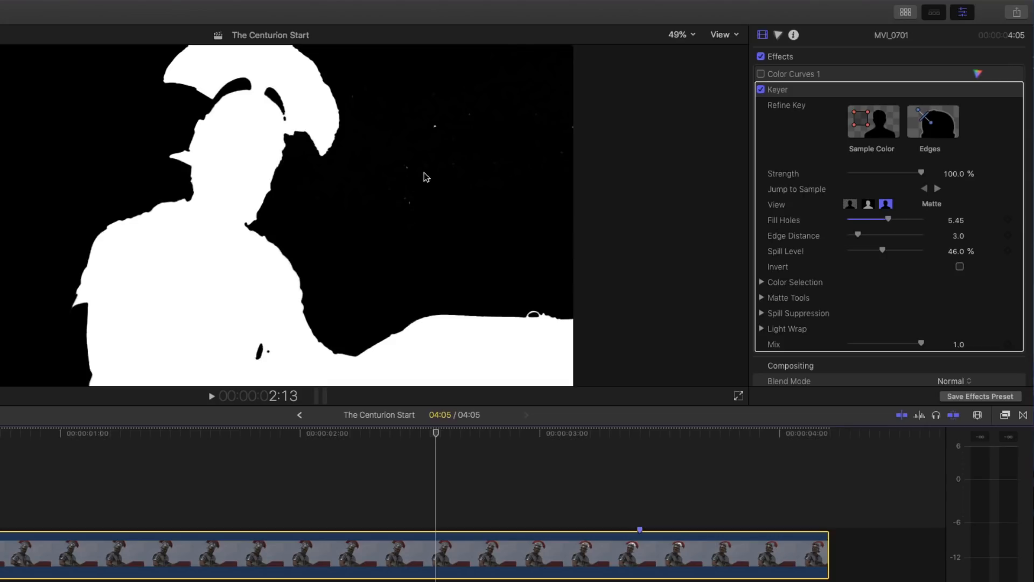
{"action": "mouse_move", "coordinate": [422, 198]}
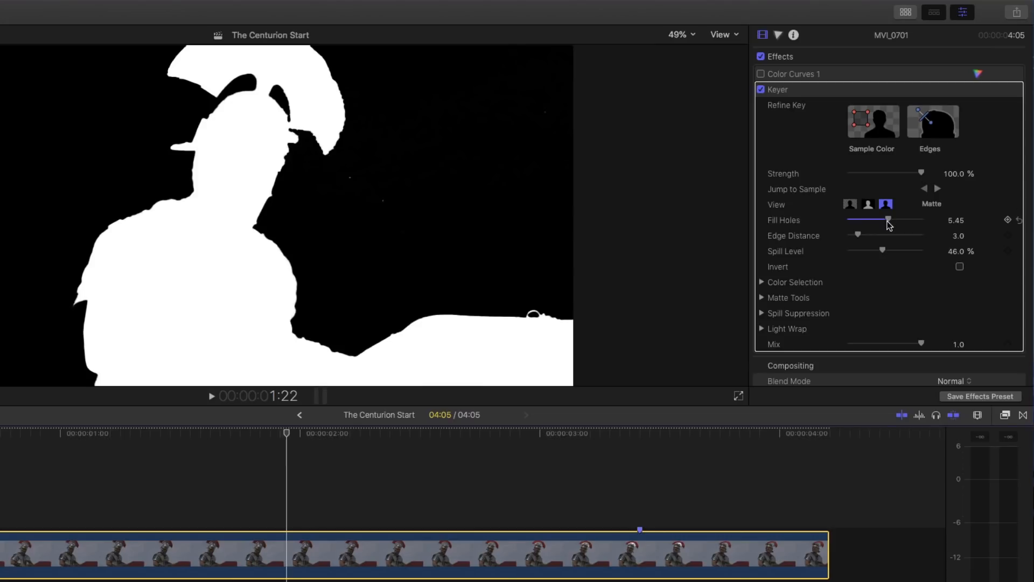
{"action": "left_click_drag", "start_coordinate": [888, 220], "coordinate": [873, 220]}
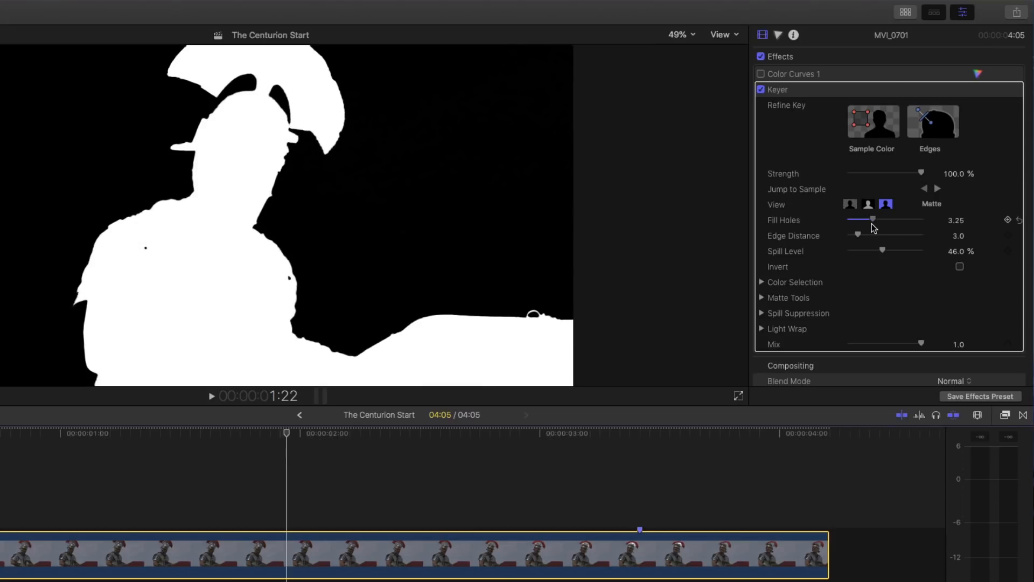
{"action": "left_click_drag", "start_coordinate": [872, 219], "coordinate": [870, 219]}
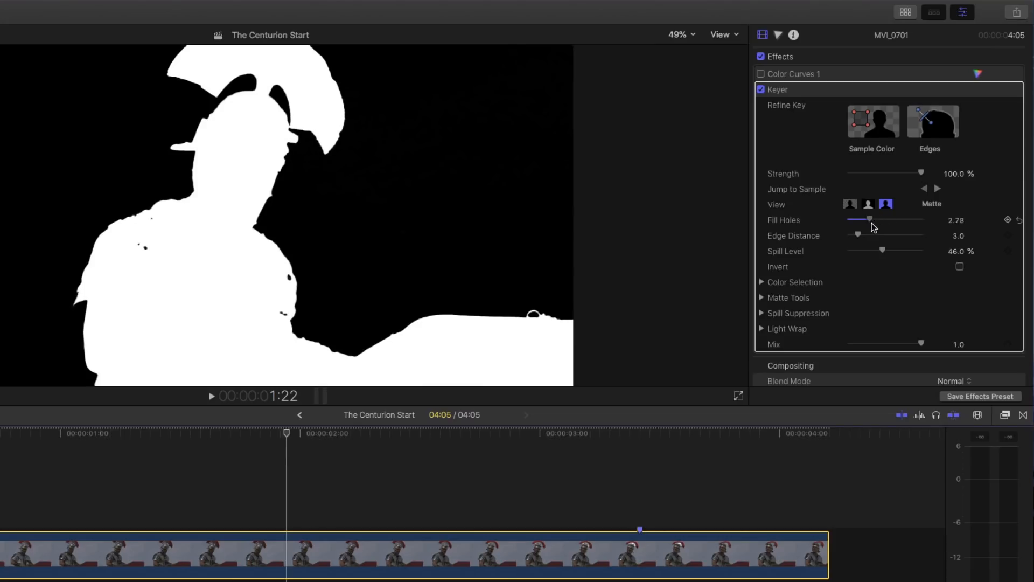
{"action": "left_click_drag", "start_coordinate": [870, 219], "coordinate": [876, 219]}
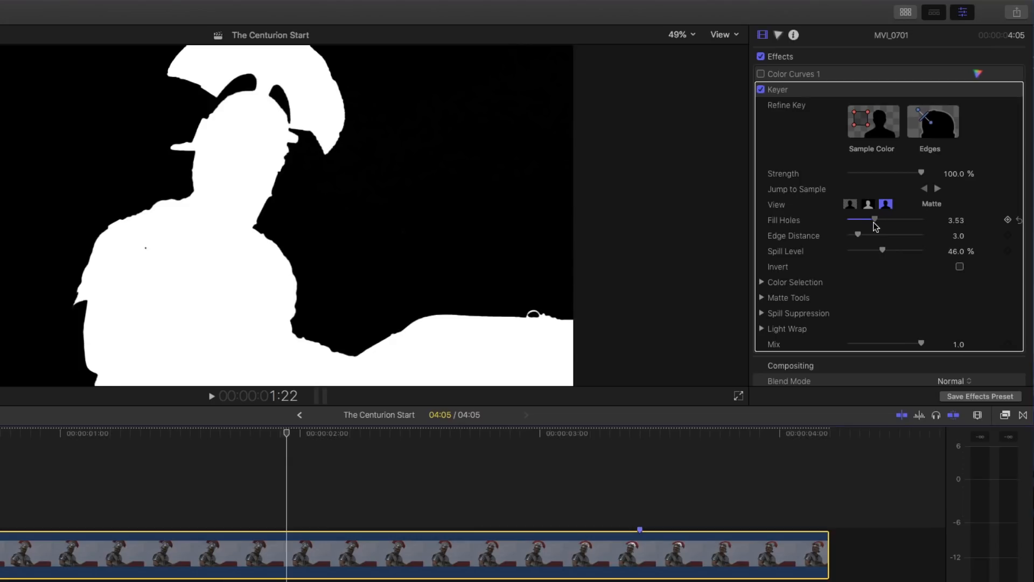
{"action": "left_click_drag", "start_coordinate": [876, 218], "coordinate": [878, 218]}
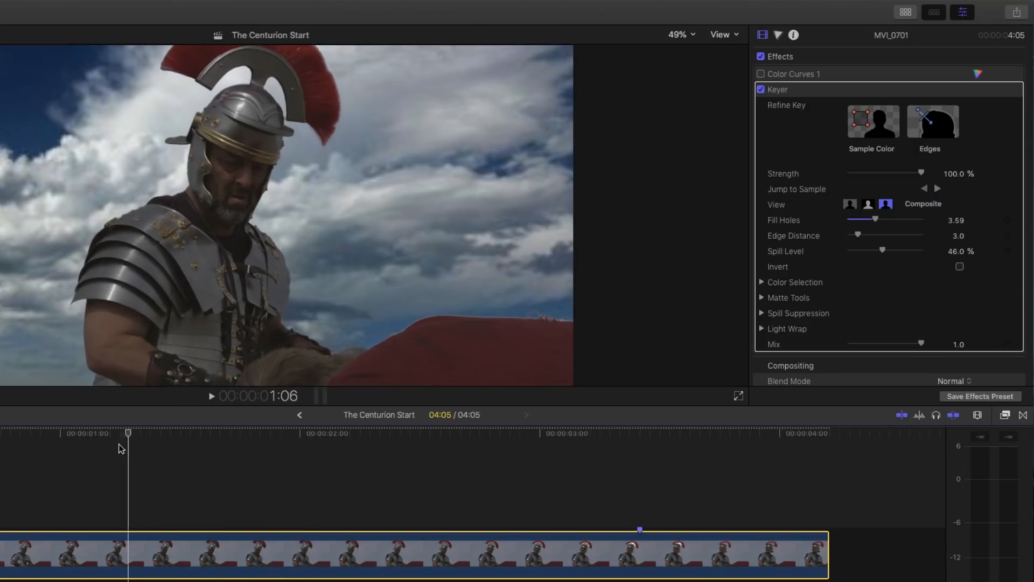
{"action": "left_click", "coordinate": [490, 433]}
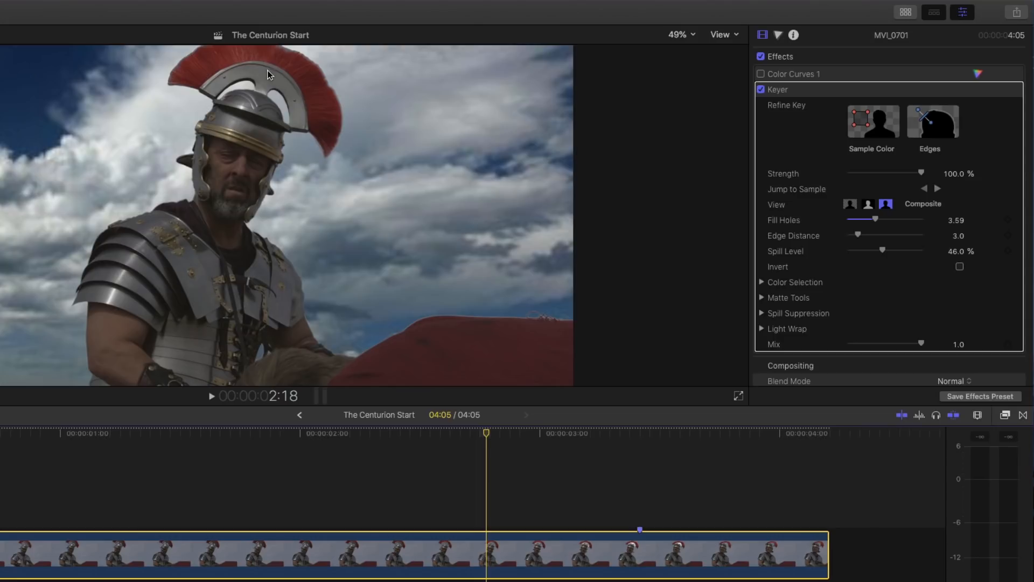
{"action": "scroll", "scroll_direction": "down", "scroll_amount": 3}
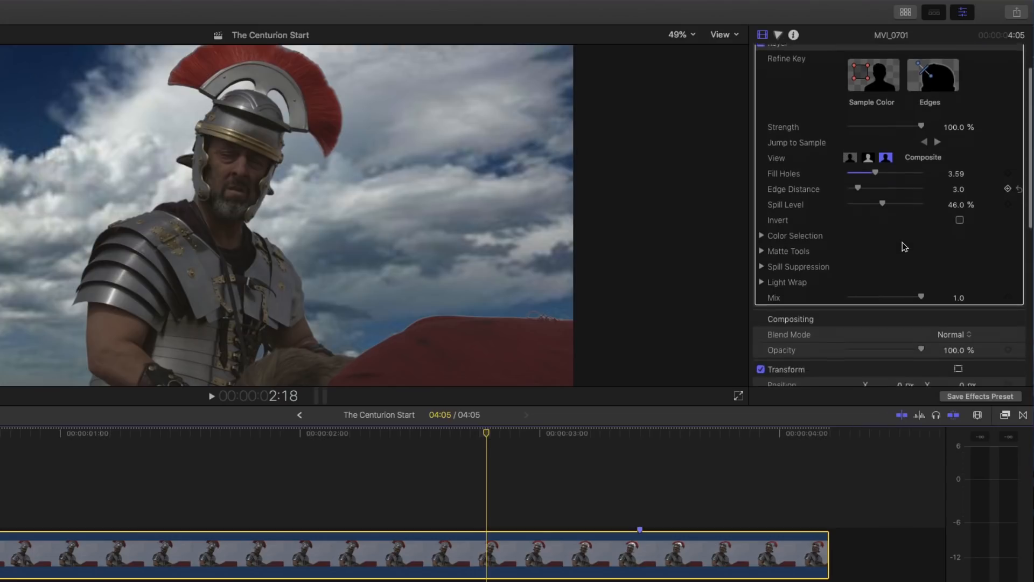
{"action": "scroll", "scroll_direction": "down", "scroll_amount": 3}
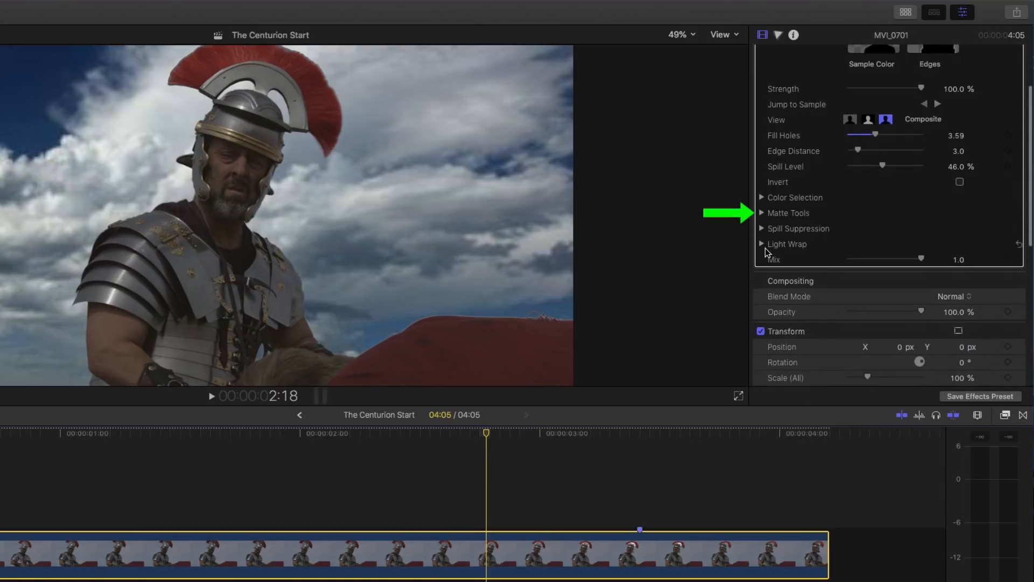
Step: Try matte Shrink/Expand values of -3 and -5, settling at -1
{"action": "left_click", "coordinate": [762, 212]}
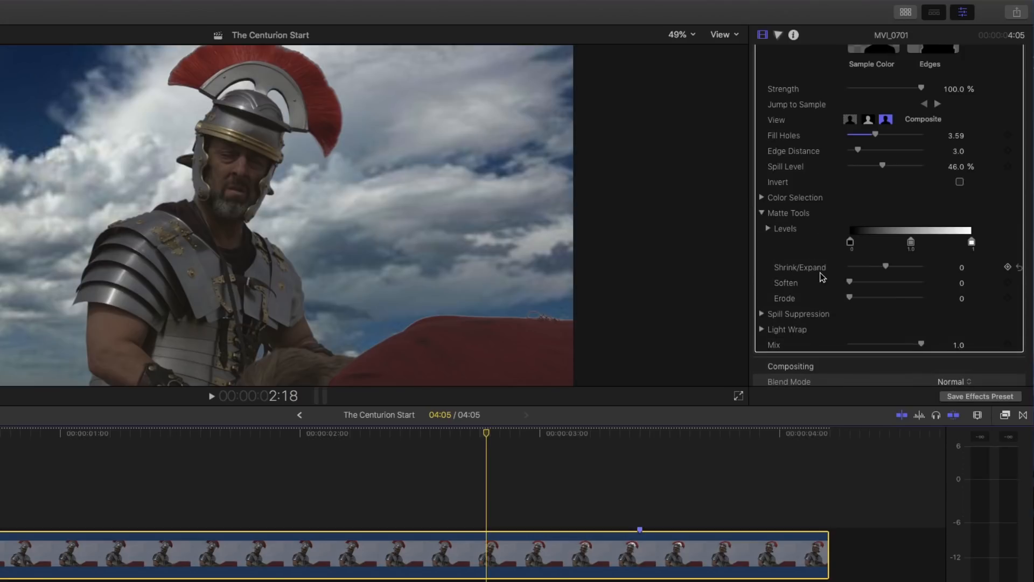
{"action": "left_click_drag", "start_coordinate": [885, 266], "coordinate": [881, 267]}
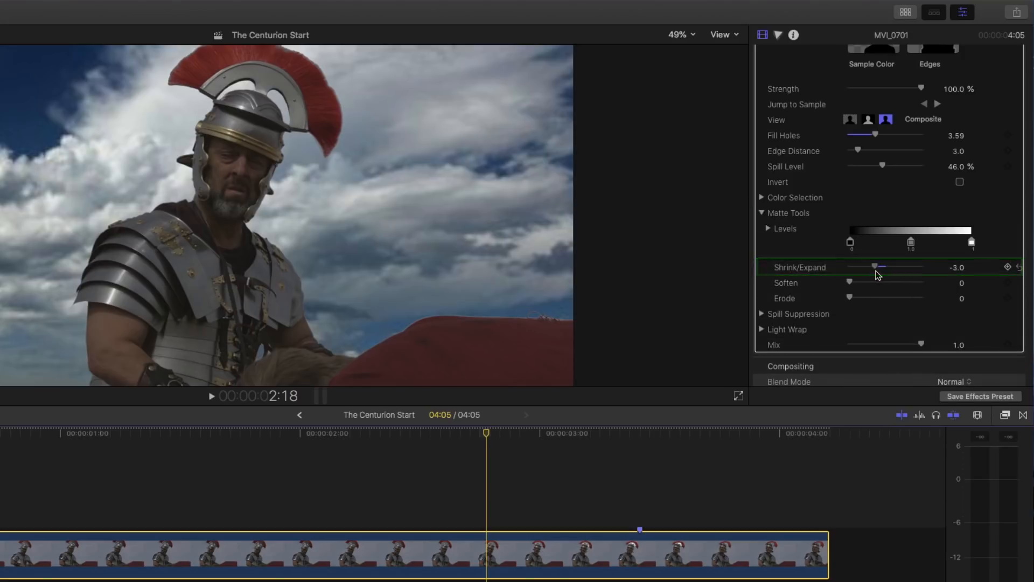
{"action": "left_click_drag", "start_coordinate": [881, 267], "coordinate": [884, 267]}
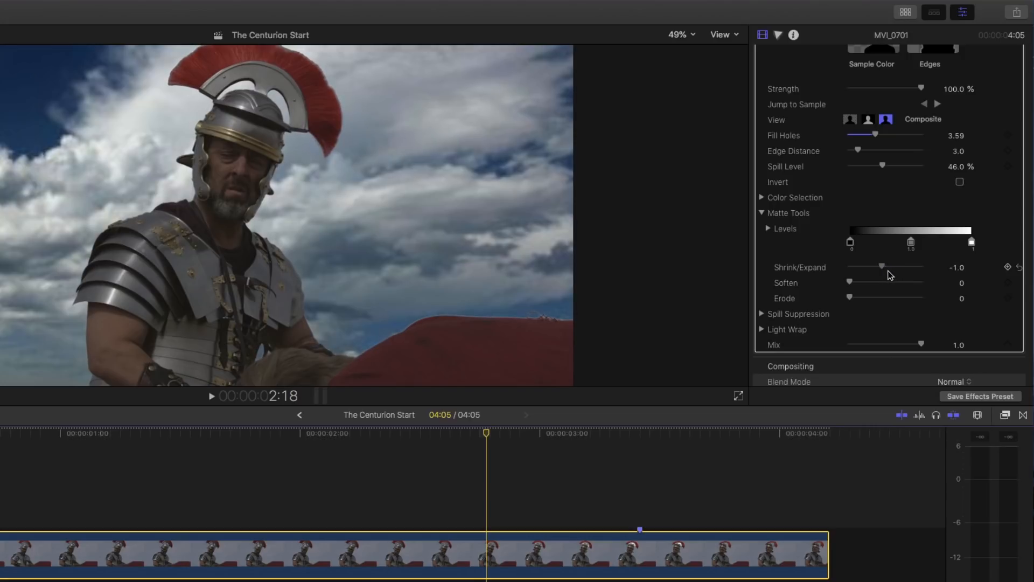
{"action": "left_click_drag", "start_coordinate": [882, 267], "coordinate": [867, 267]}
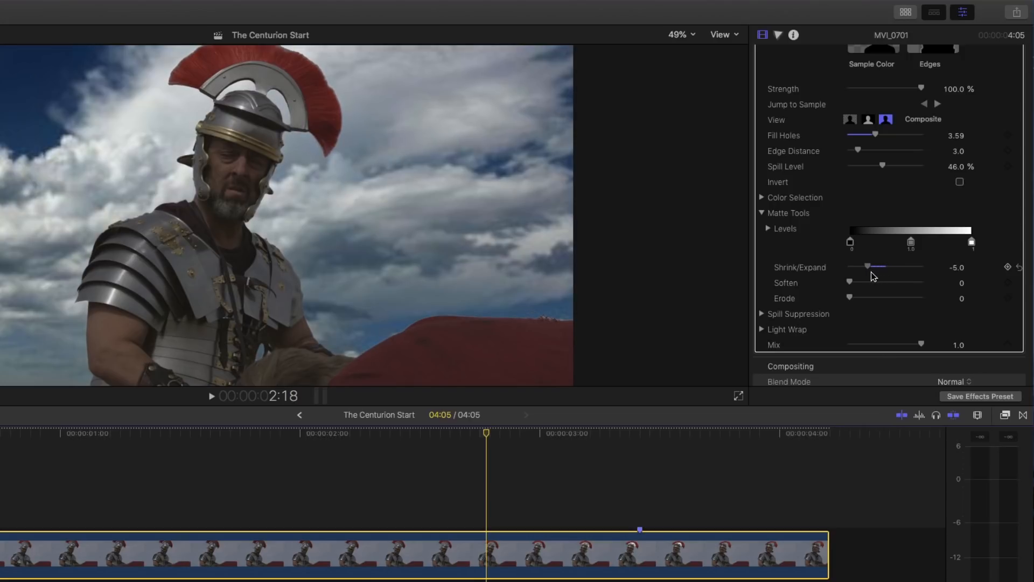
{"action": "left_click_drag", "start_coordinate": [867, 267], "coordinate": [882, 267]}
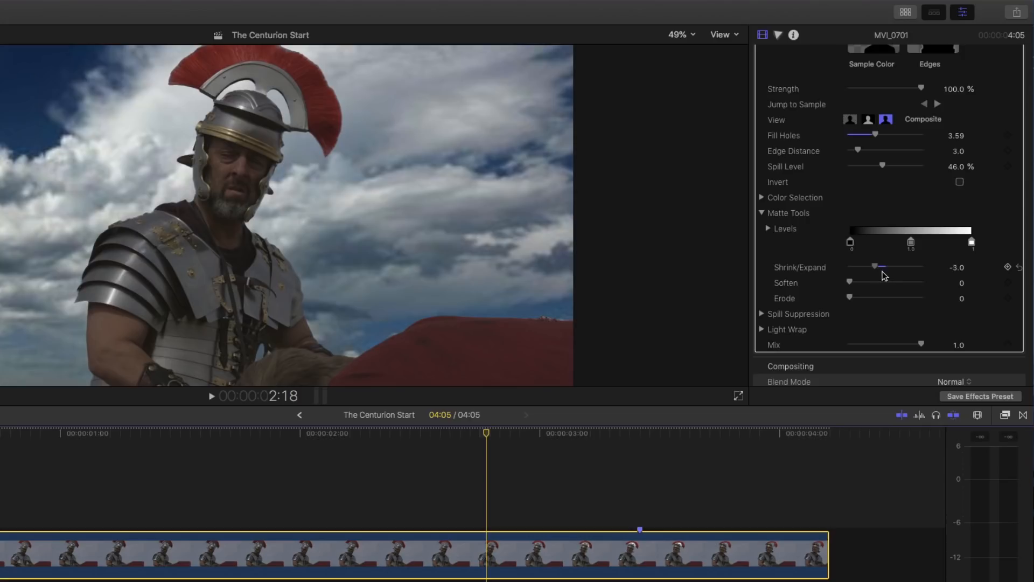
{"action": "left_click_drag", "start_coordinate": [876, 266], "coordinate": [882, 266]}
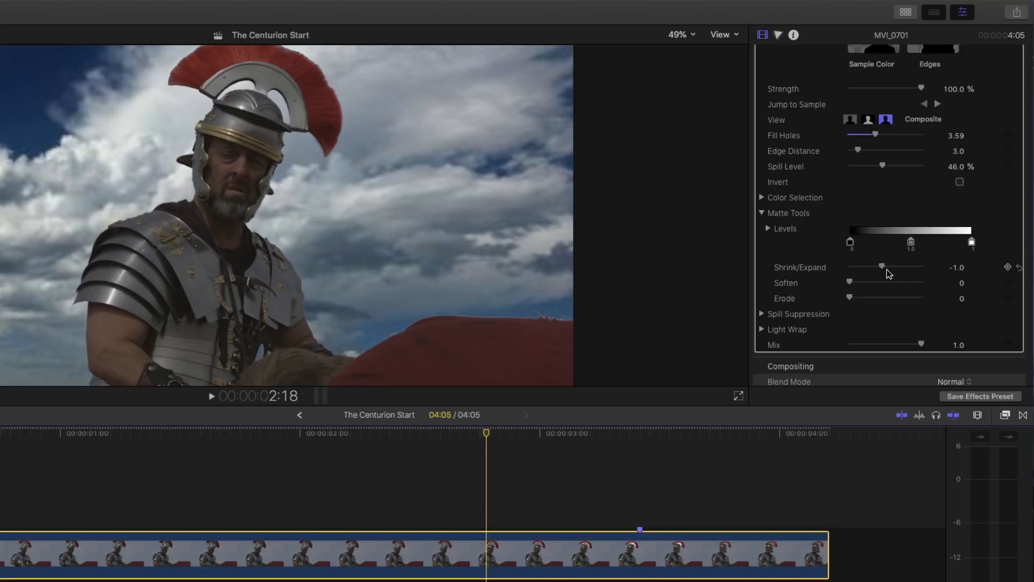
{"action": "scroll", "scroll_direction": "down", "scroll_amount": 3}
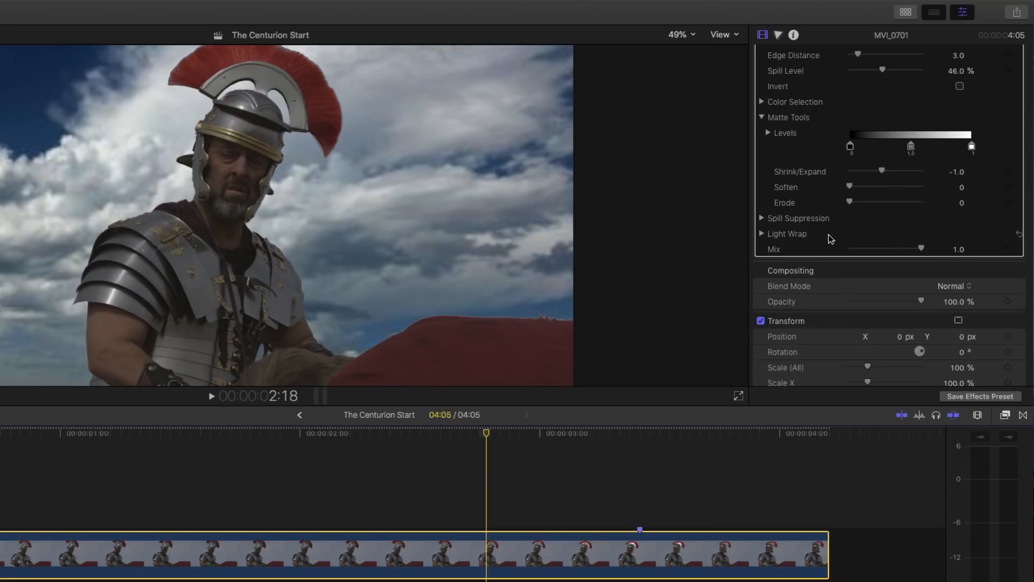
Step: Expand Light Wrap and try amounts up to 49, settling the Amount at 20
{"action": "left_click", "coordinate": [762, 234]}
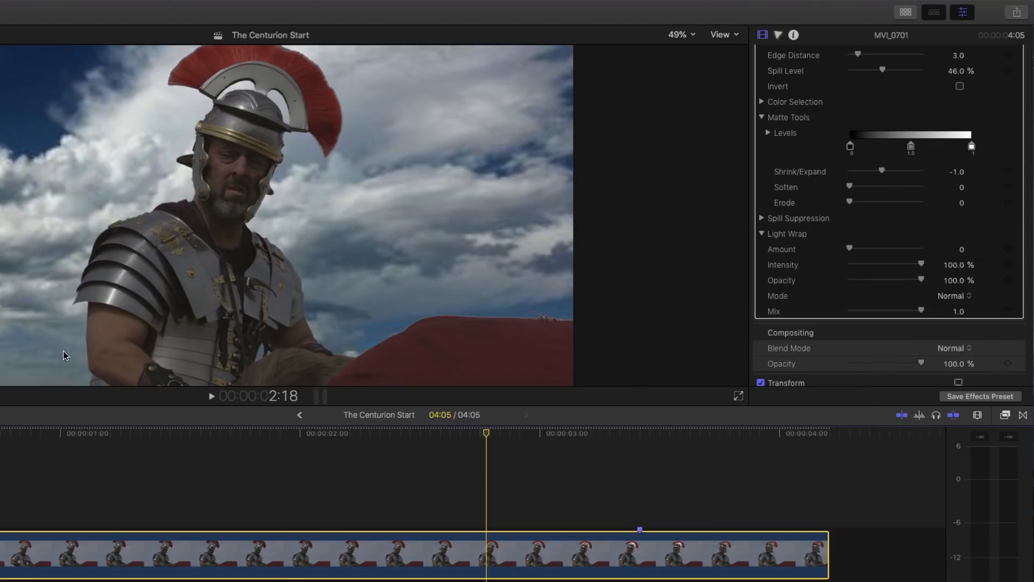
{"action": "mouse_move", "coordinate": [104, 256]}
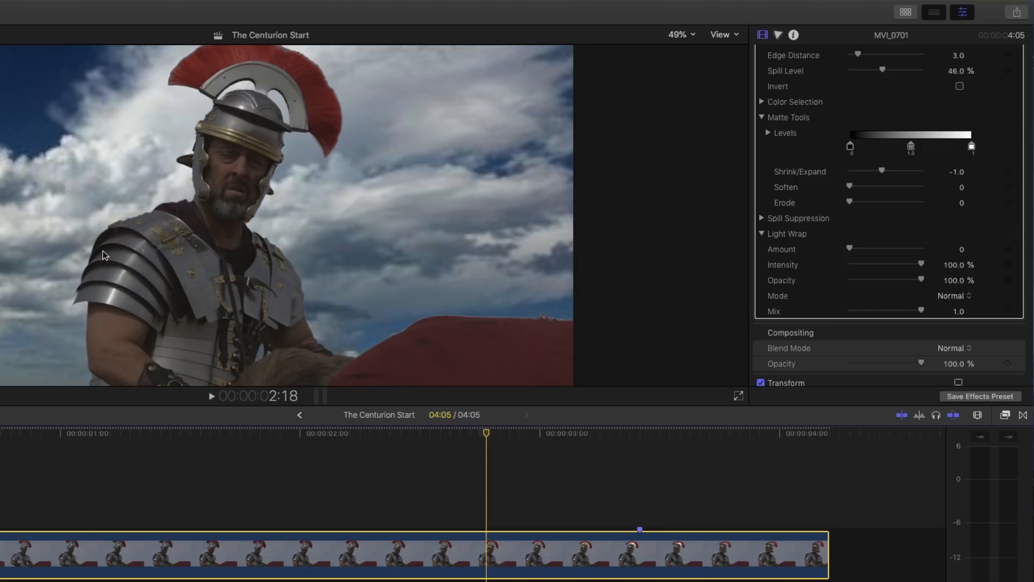
{"action": "mouse_move", "coordinate": [211, 135]}
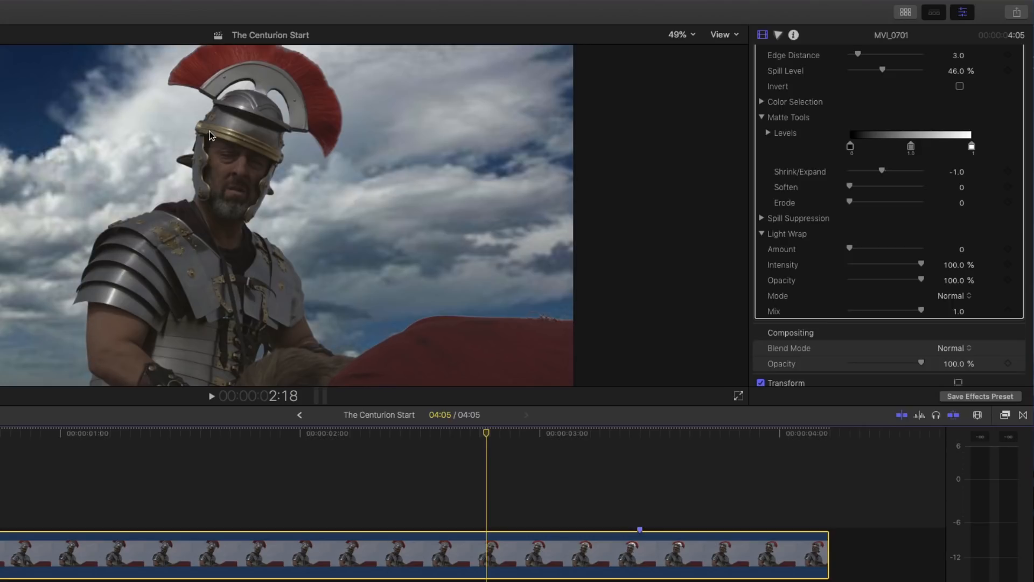
{"action": "mouse_move", "coordinate": [175, 210]}
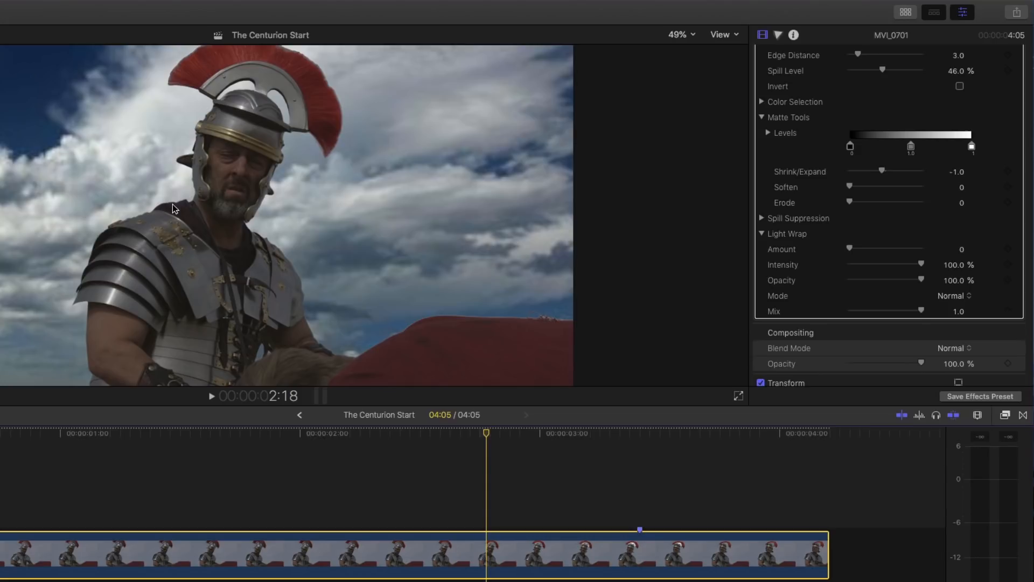
{"action": "mouse_move", "coordinate": [146, 222]}
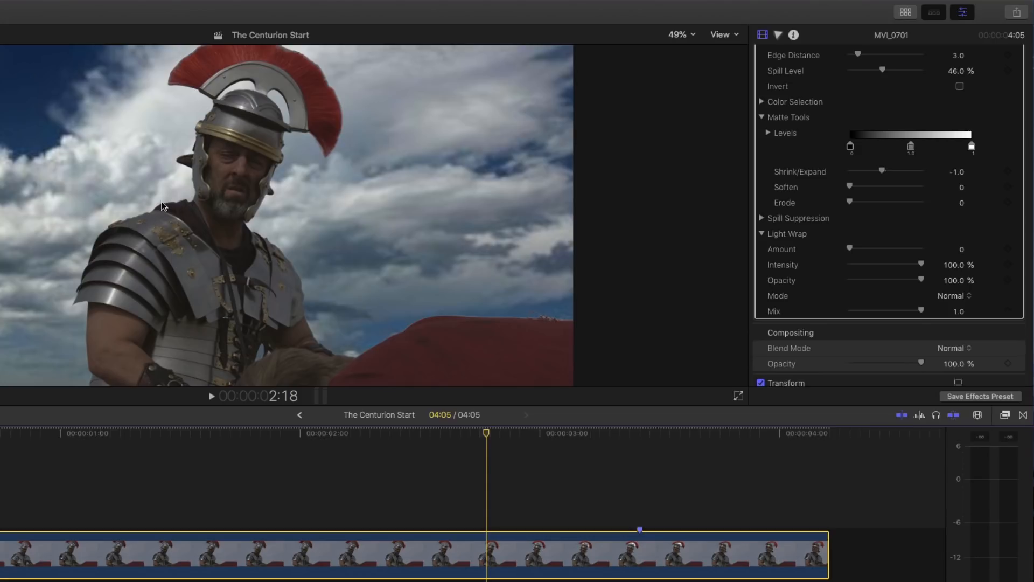
{"action": "mouse_move", "coordinate": [157, 77]}
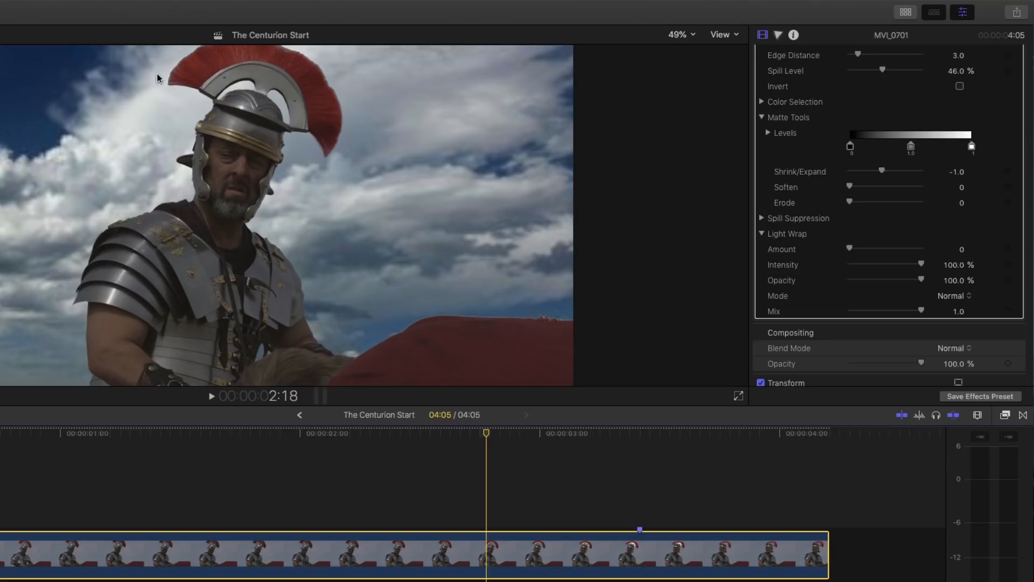
{"action": "mouse_move", "coordinate": [837, 258]}
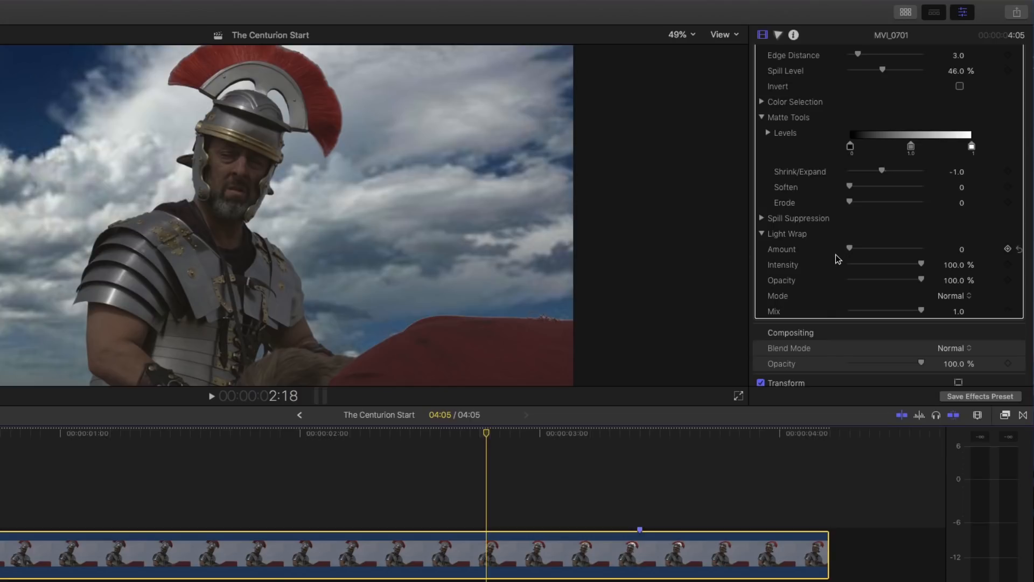
{"action": "mouse_move", "coordinate": [856, 256]}
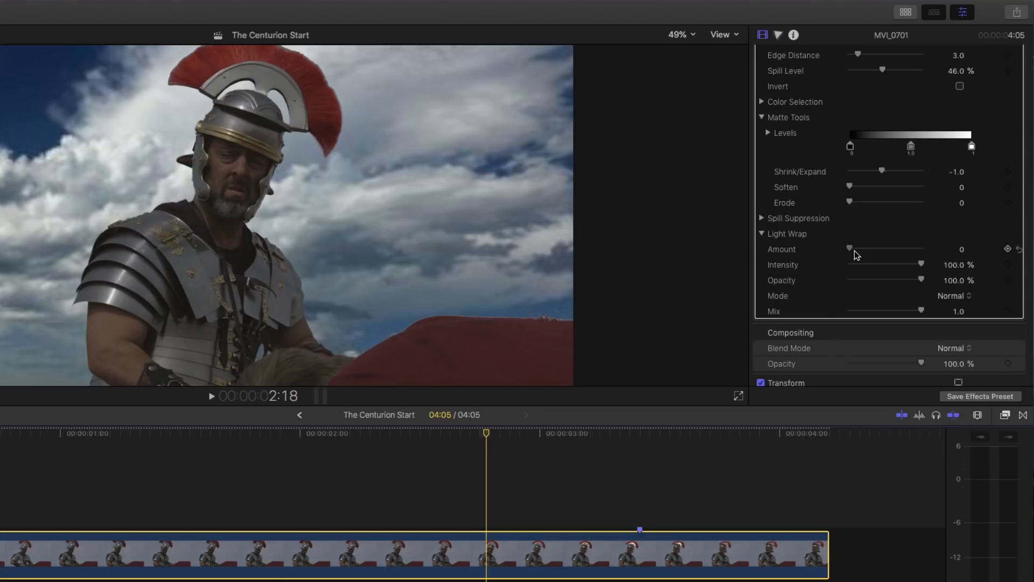
{"action": "left_click_drag", "start_coordinate": [850, 249], "coordinate": [887, 249]}
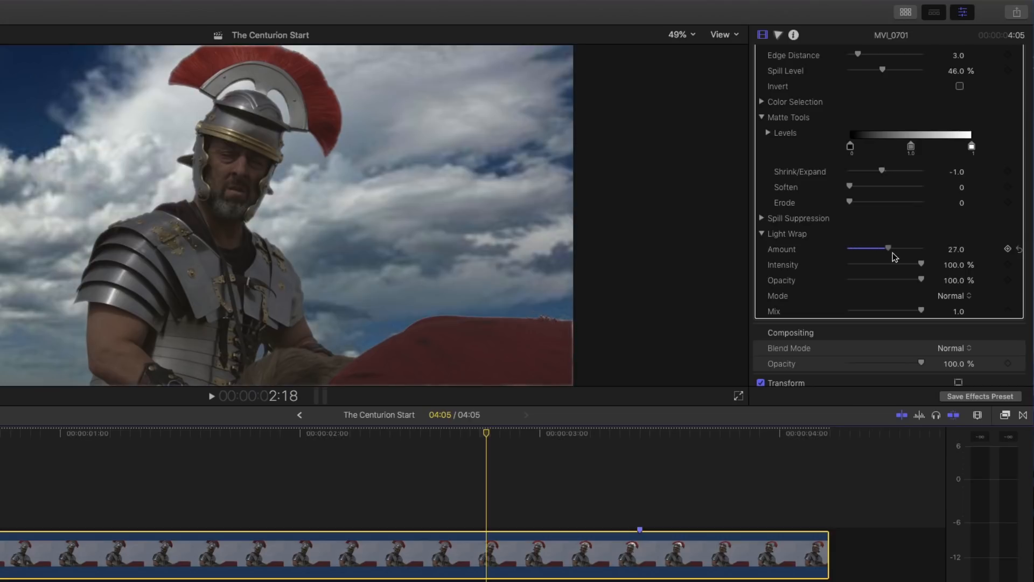
{"action": "left_click_drag", "start_coordinate": [887, 249], "coordinate": [920, 248]}
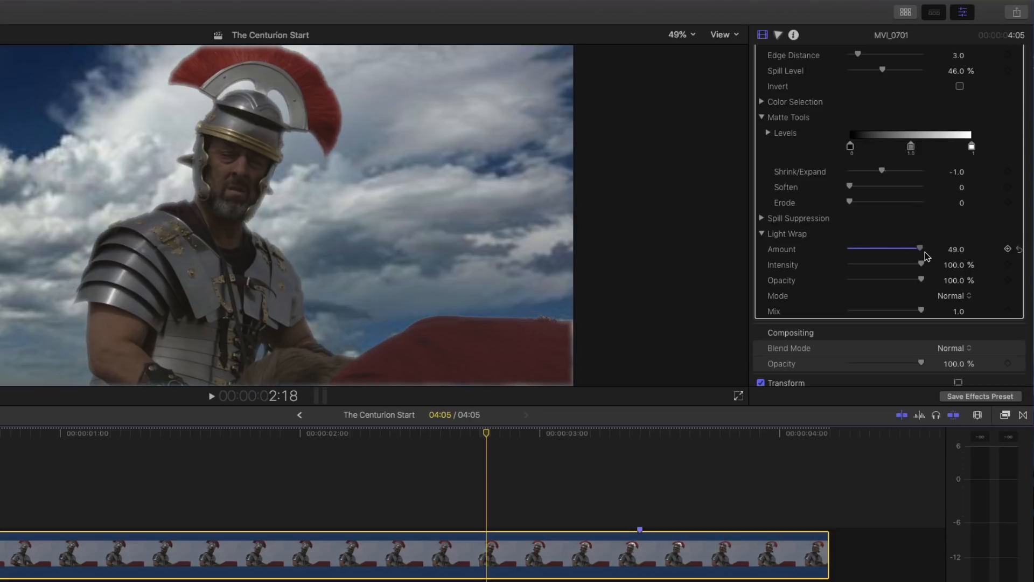
{"action": "left_click_drag", "start_coordinate": [920, 249], "coordinate": [911, 249]}
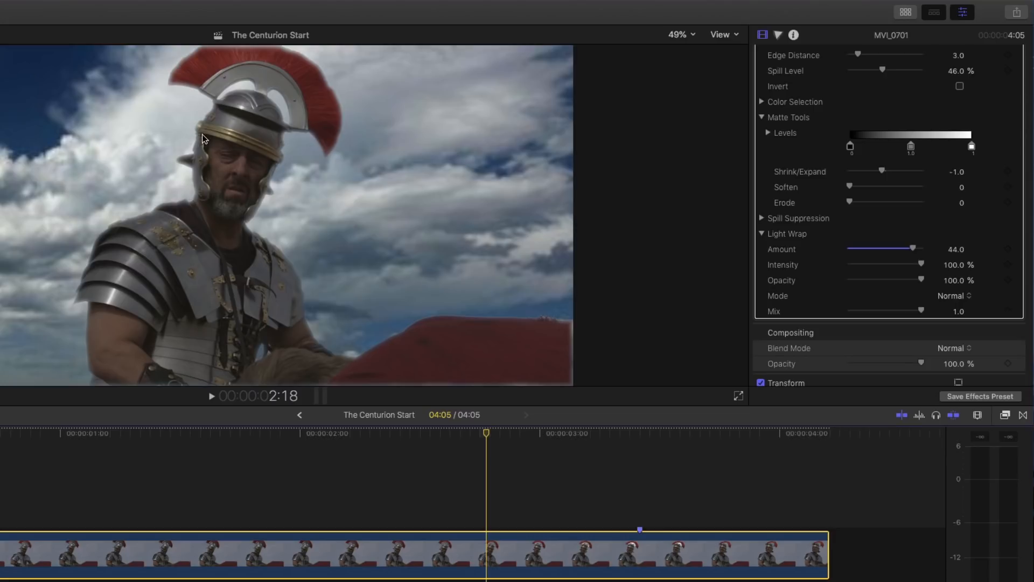
{"action": "mouse_move", "coordinate": [815, 249]}
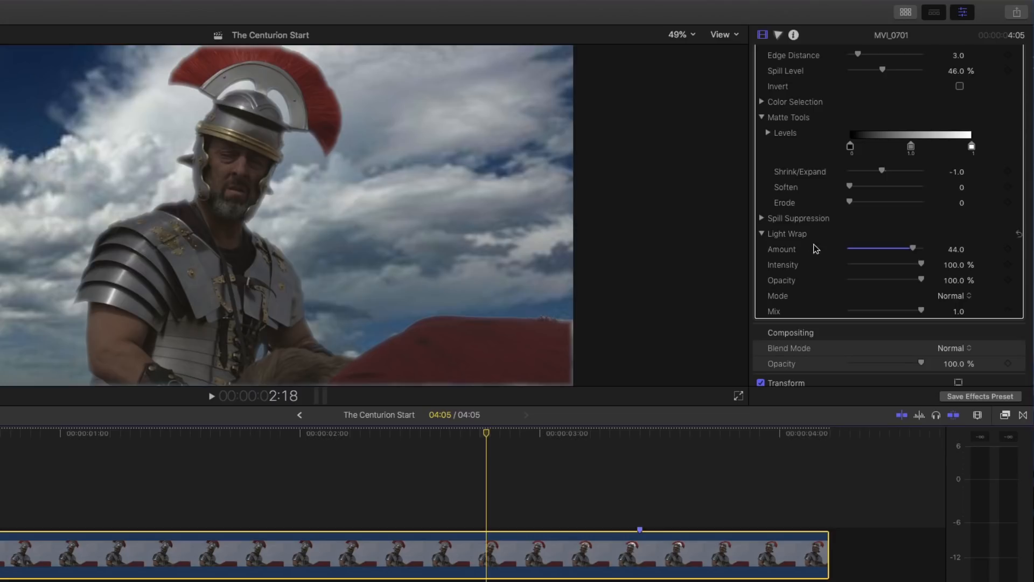
{"action": "left_click_drag", "start_coordinate": [913, 248], "coordinate": [905, 249]}
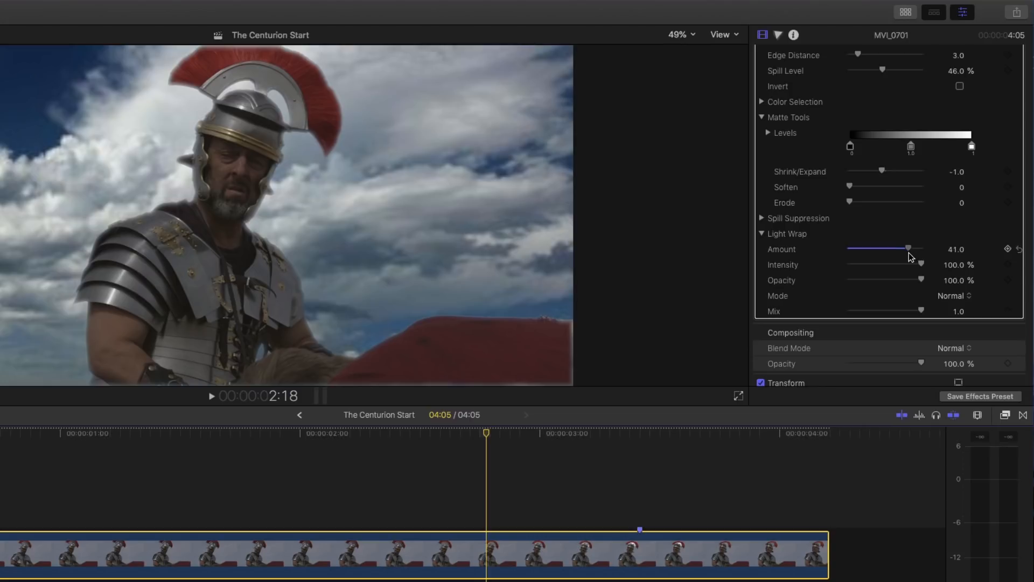
{"action": "left_click_drag", "start_coordinate": [906, 249], "coordinate": [887, 249]}
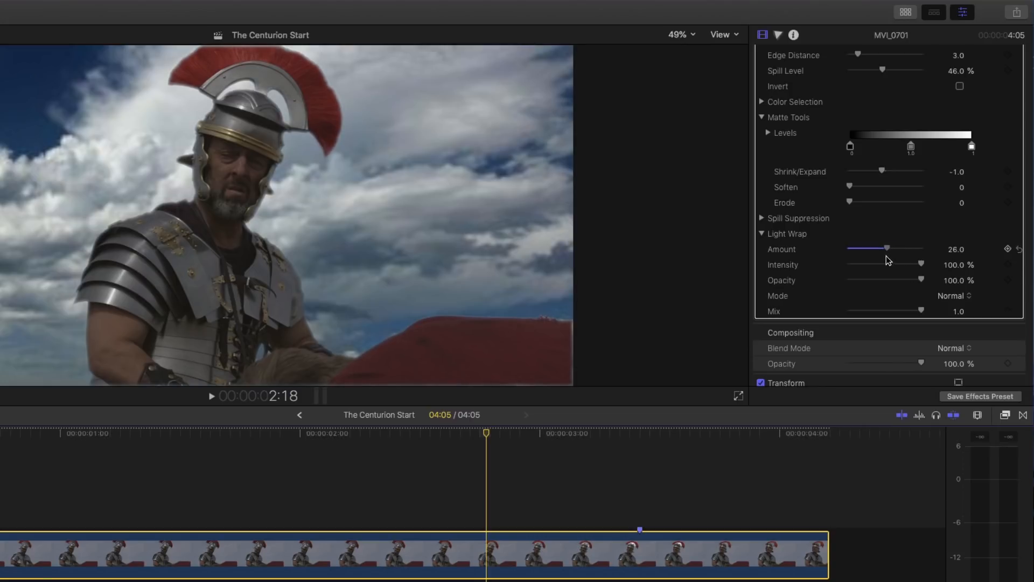
{"action": "left_click_drag", "start_coordinate": [887, 249], "coordinate": [875, 249]}
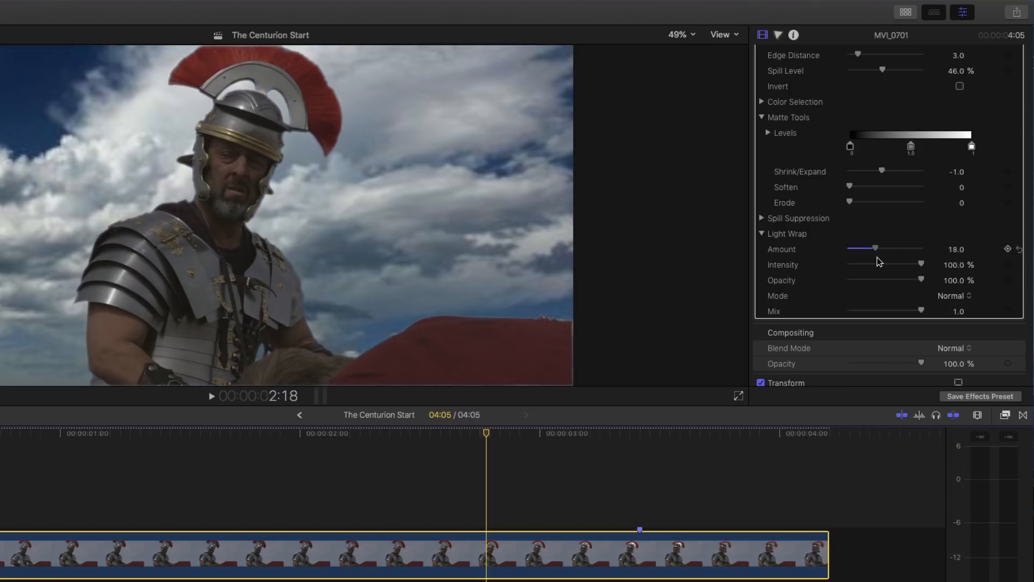
{"action": "left_click_drag", "start_coordinate": [876, 248], "coordinate": [879, 248]}
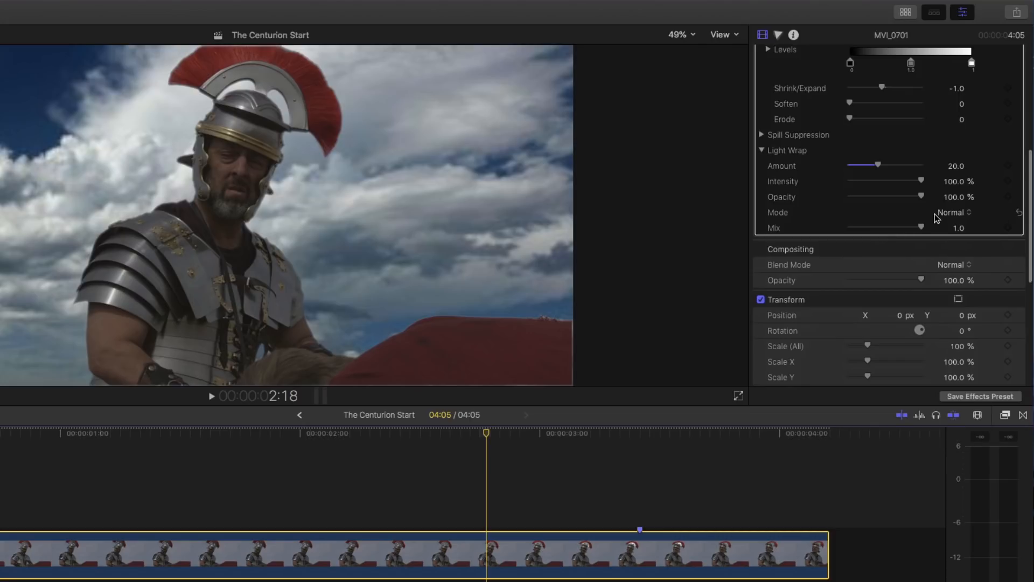
Step: Set the Light Wrap Mode to Overlay and view a later frame of the composite
{"action": "left_click", "coordinate": [952, 212]}
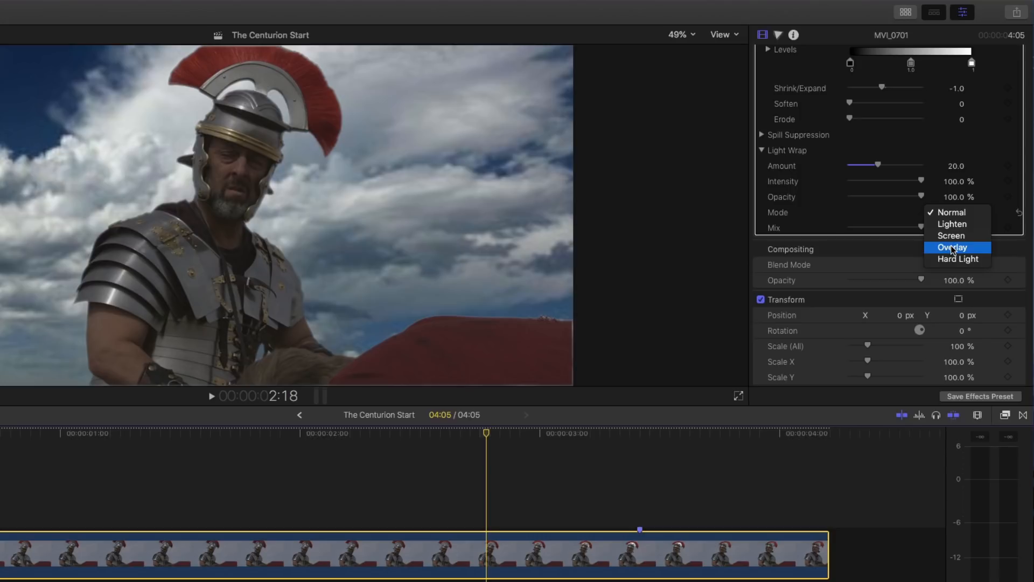
{"action": "left_click", "coordinate": [952, 247]}
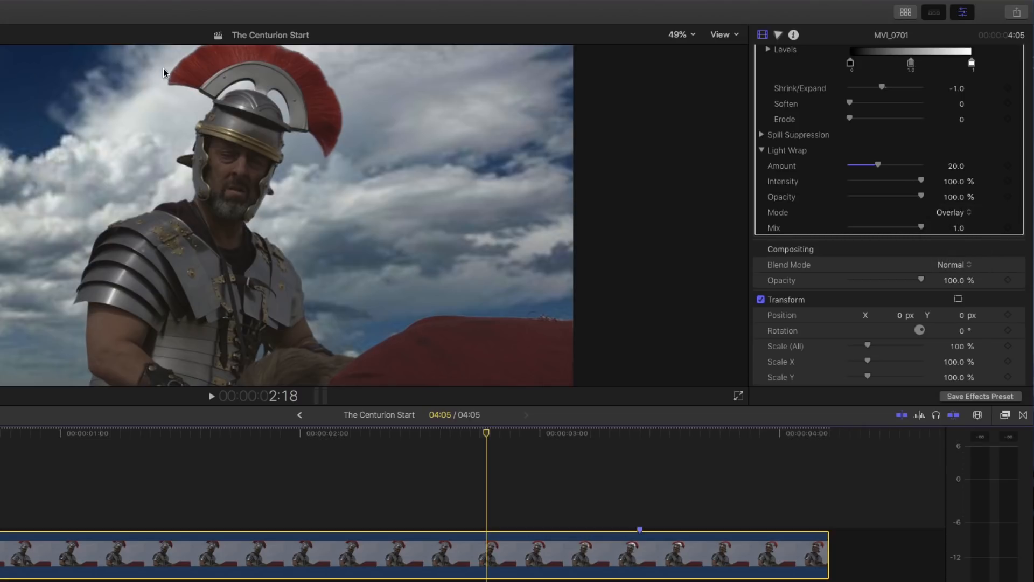
{"action": "mouse_move", "coordinate": [250, 62]}
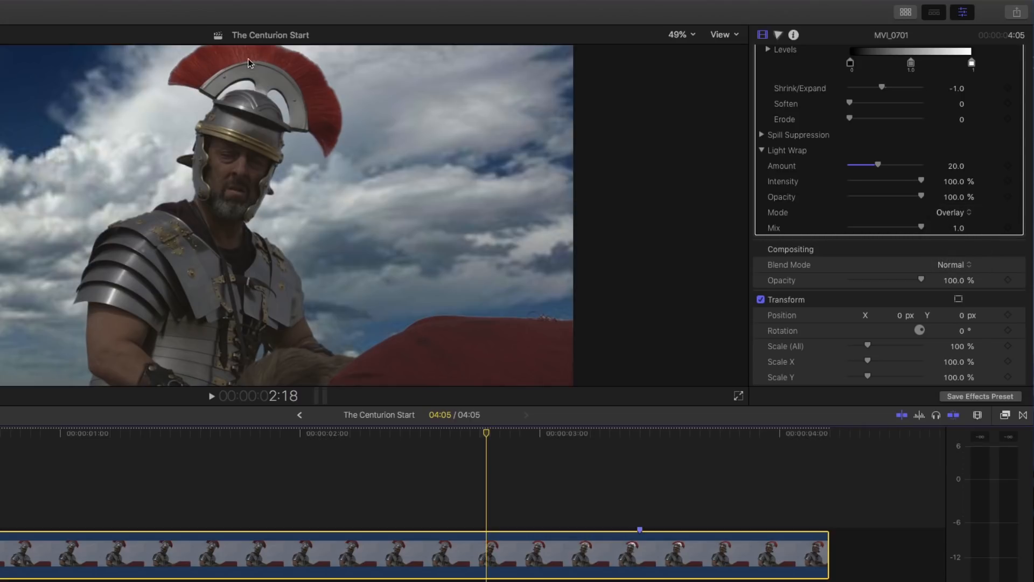
{"action": "left_click", "coordinate": [953, 212]}
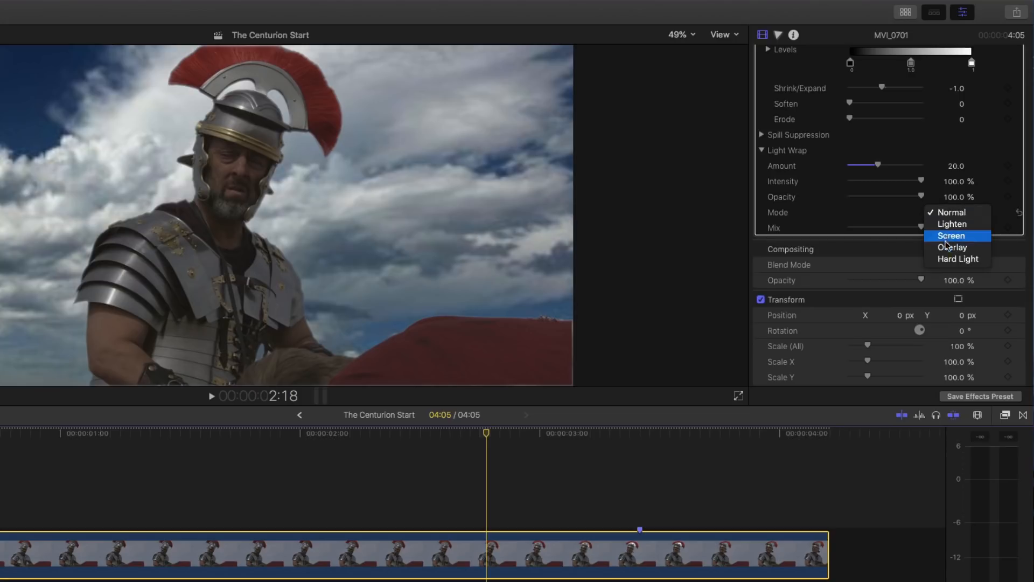
{"action": "left_click", "coordinate": [953, 247]}
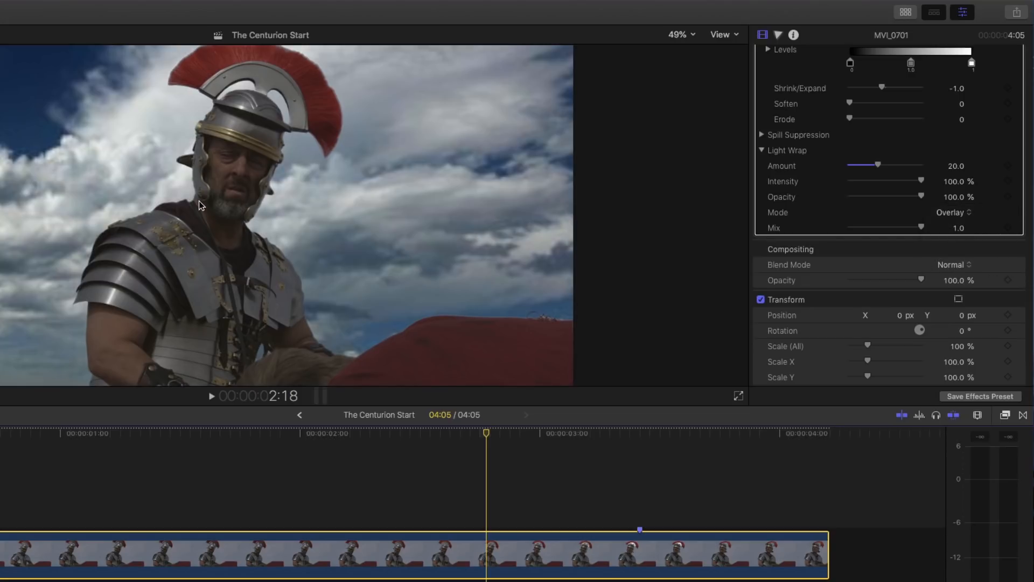
{"action": "mouse_move", "coordinate": [319, 146]}
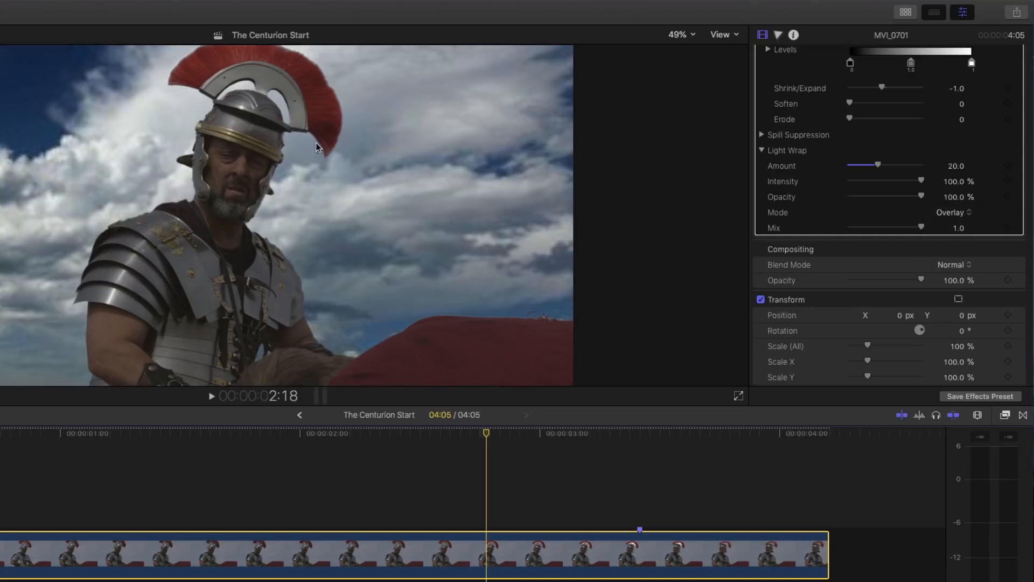
{"action": "left_click", "coordinate": [600, 433]}
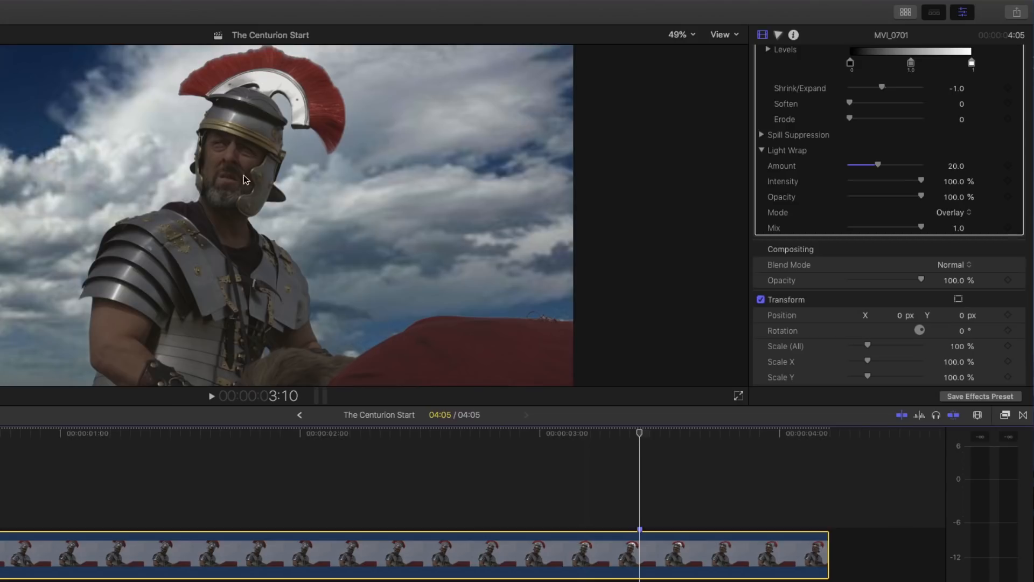
{"action": "mouse_move", "coordinate": [284, 189]}
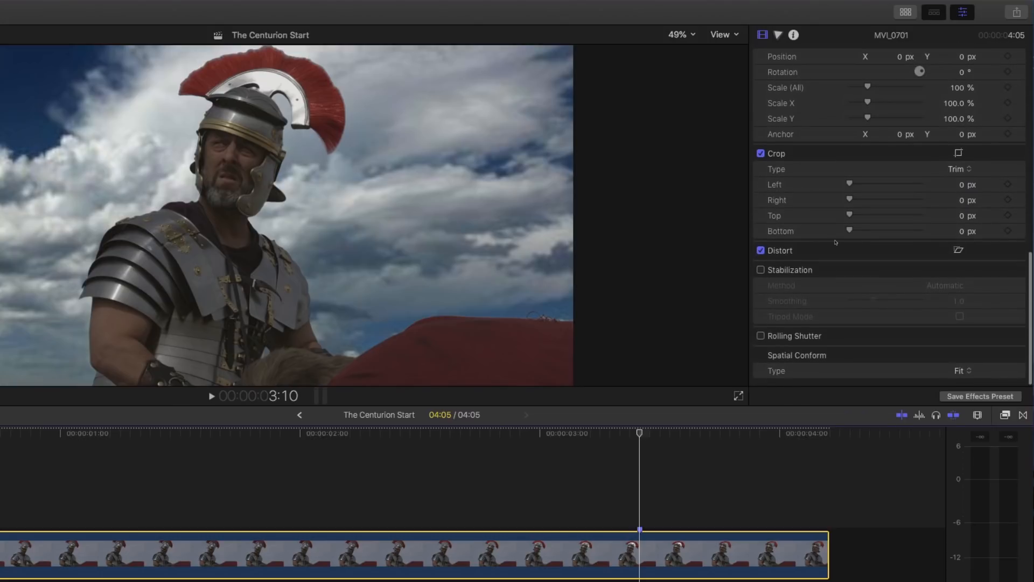
Step: Add a Hue/Saturation Curves correction to the centurion clip in the Color inspector
{"action": "left_click", "coordinate": [777, 35]}
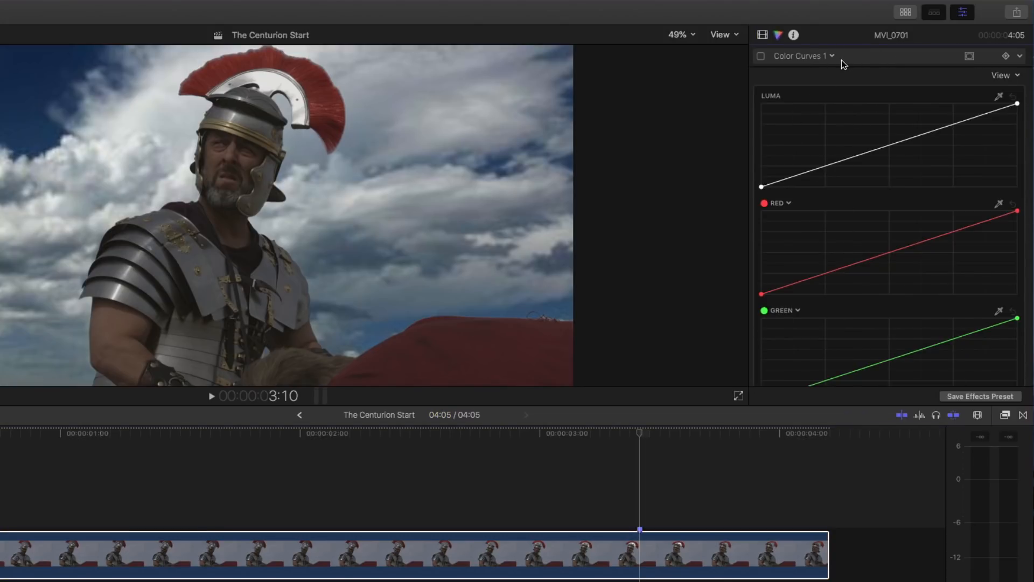
{"action": "left_click", "coordinate": [802, 55]}
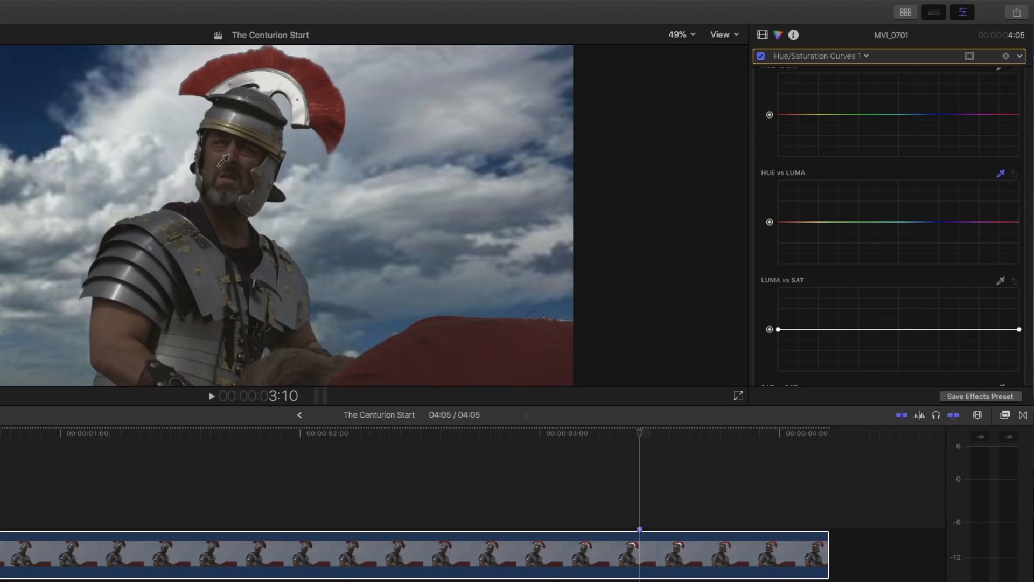
Step: Sample the soldier's face in Hue vs Luma and raise the skin-tone point
{"action": "left_click", "coordinate": [793, 222]}
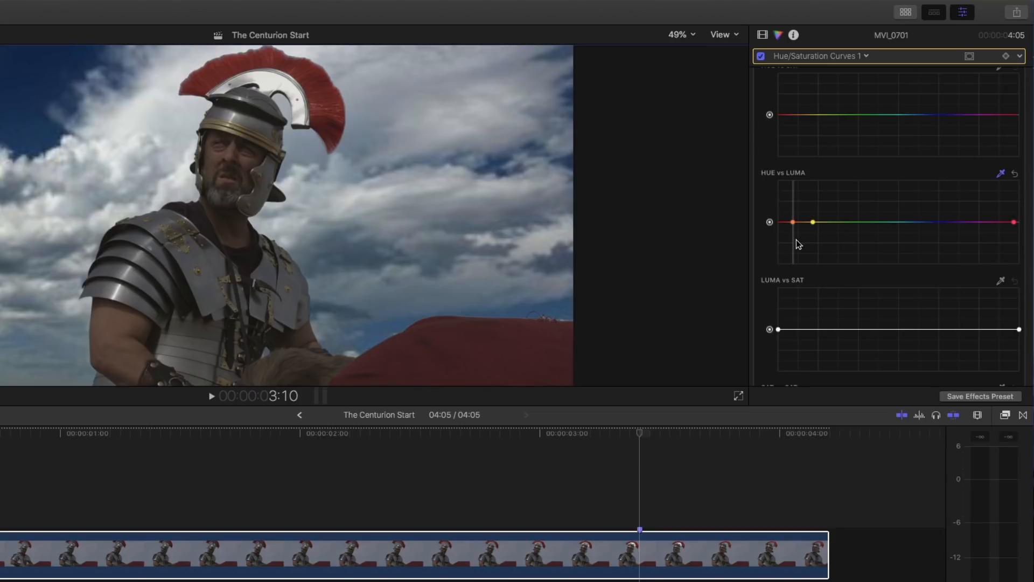
{"action": "mouse_move", "coordinate": [799, 237]}
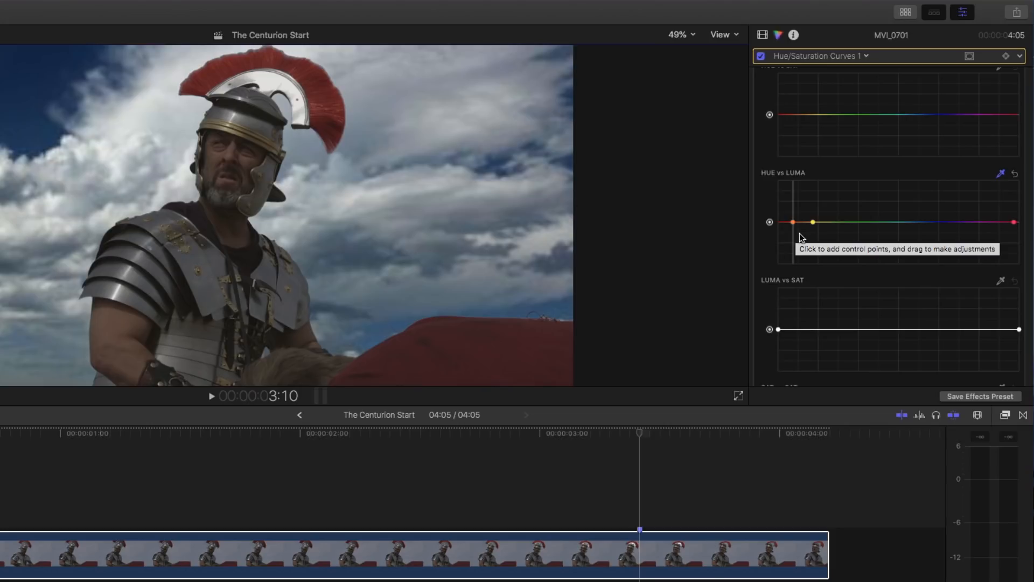
{"action": "mouse_move", "coordinate": [800, 233]}
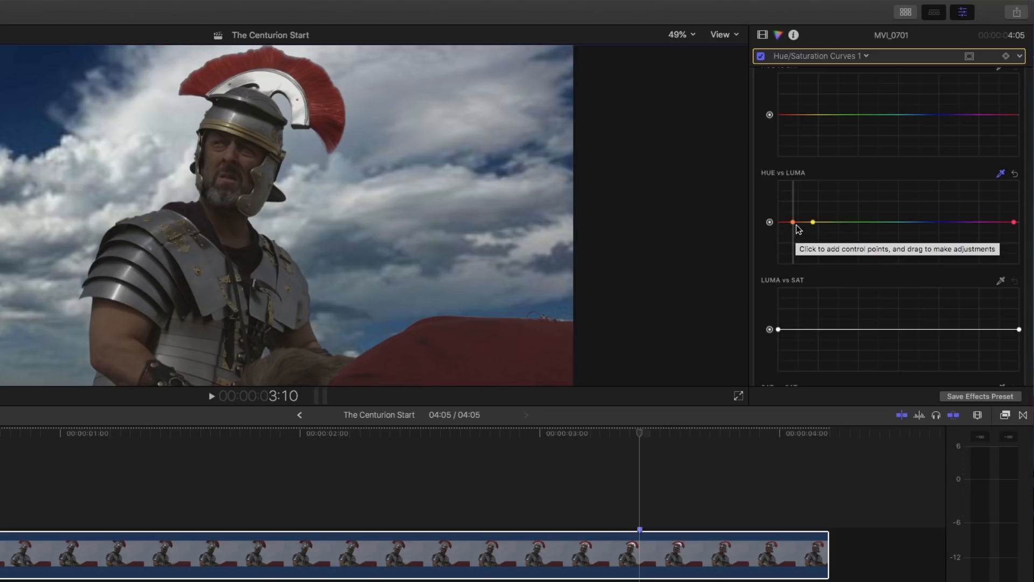
{"action": "left_click", "coordinate": [793, 221]}
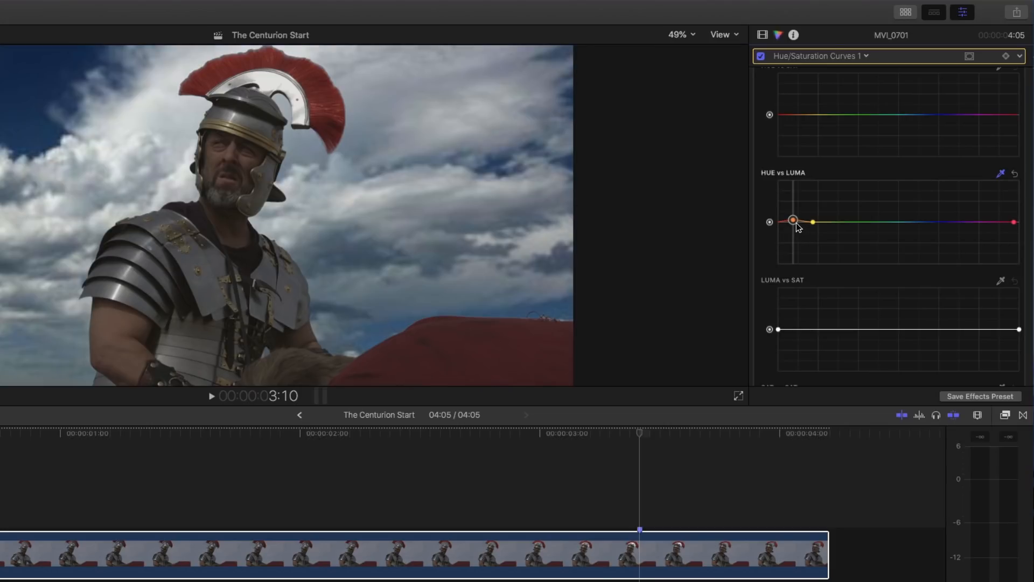
{"action": "left_click_drag", "start_coordinate": [793, 220], "coordinate": [792, 210]}
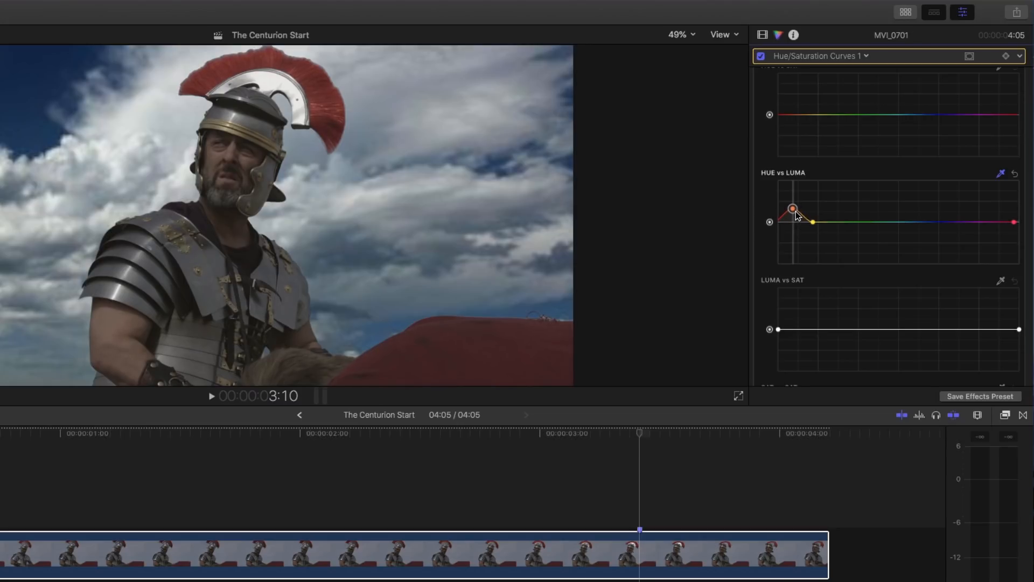
{"action": "left_click_drag", "start_coordinate": [794, 209], "coordinate": [793, 203]}
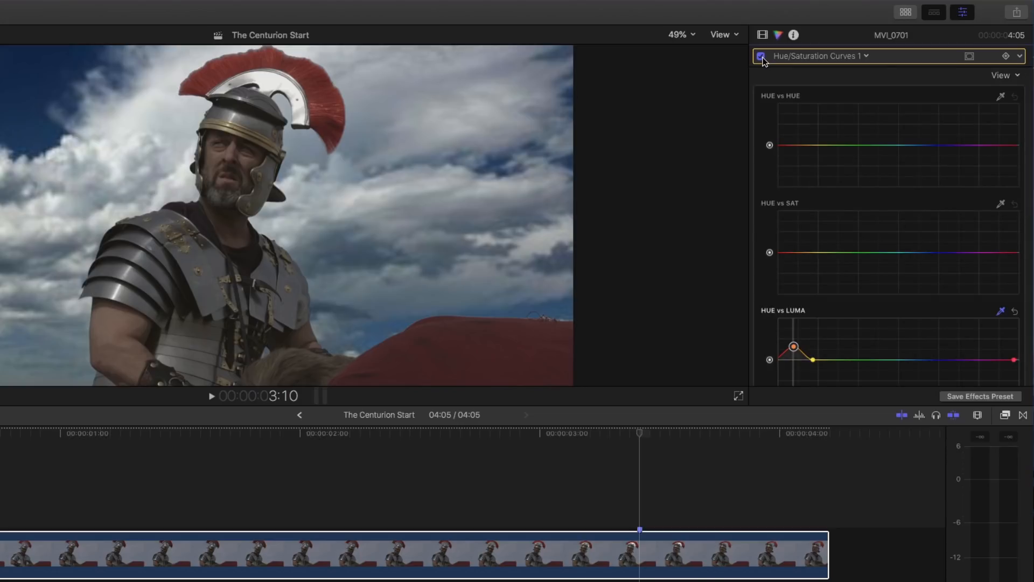
{"action": "left_click", "coordinate": [761, 56]}
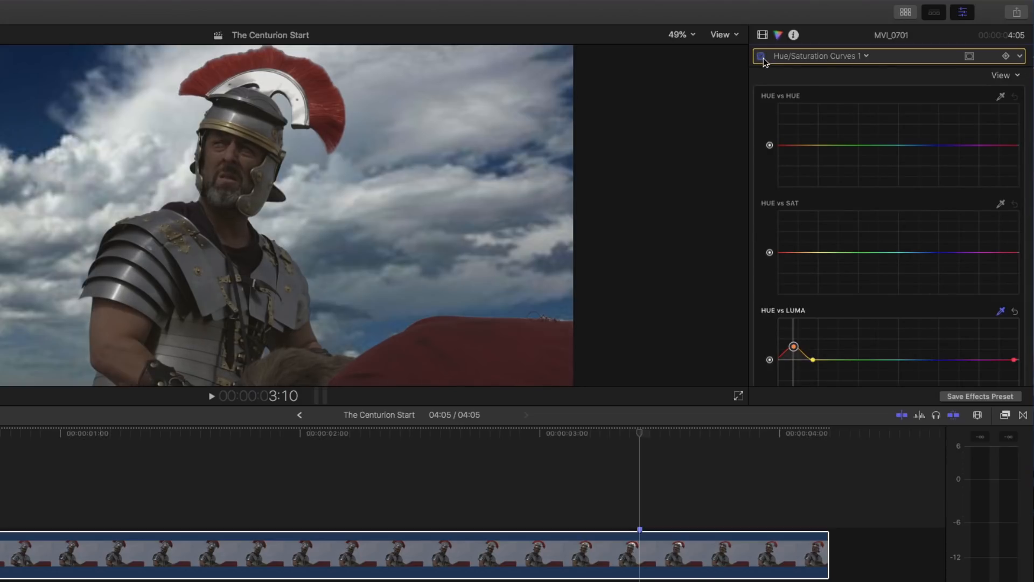
{"action": "left_click", "coordinate": [761, 56]}
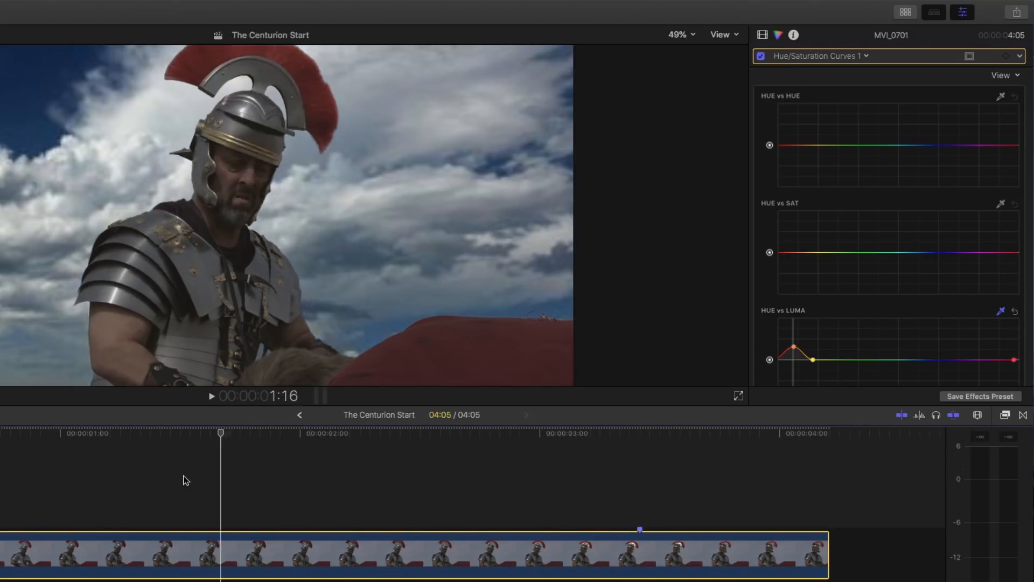
{"action": "left_click", "coordinate": [652, 433]}
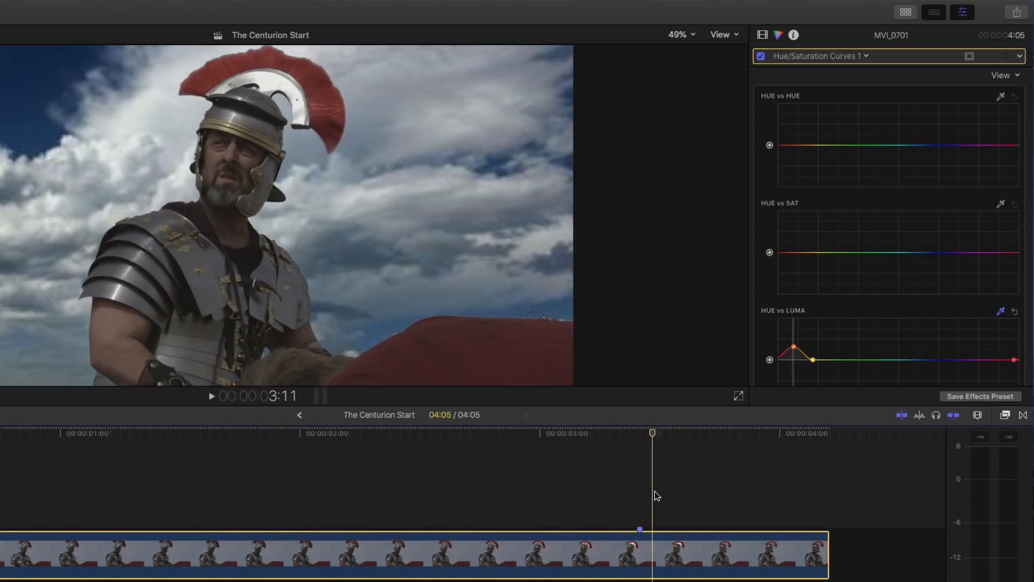
{"action": "left_click", "coordinate": [579, 433]}
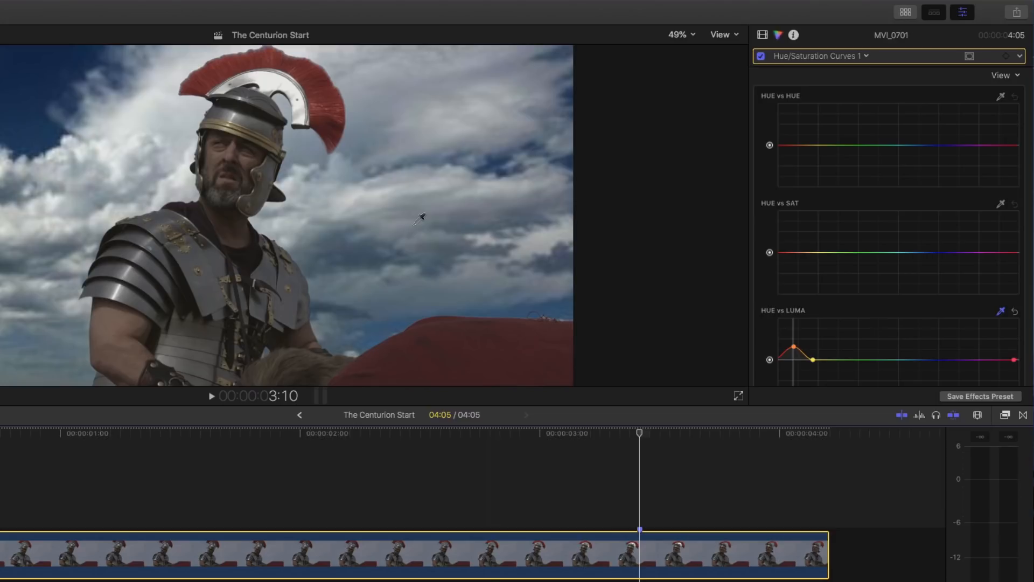
{"action": "mouse_move", "coordinate": [203, 167]}
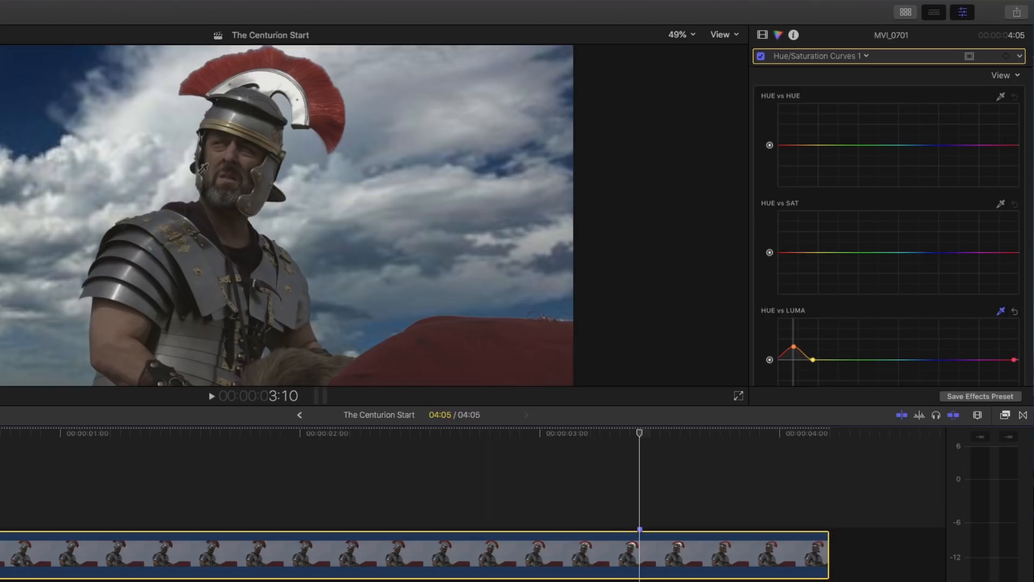
{"action": "mouse_move", "coordinate": [526, 261]}
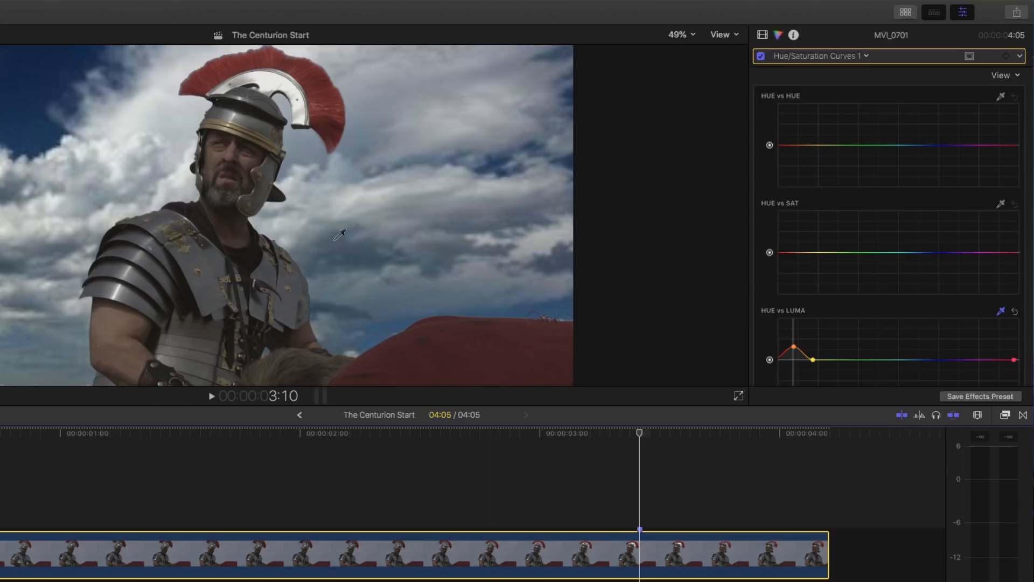
{"action": "mouse_move", "coordinate": [324, 257]}
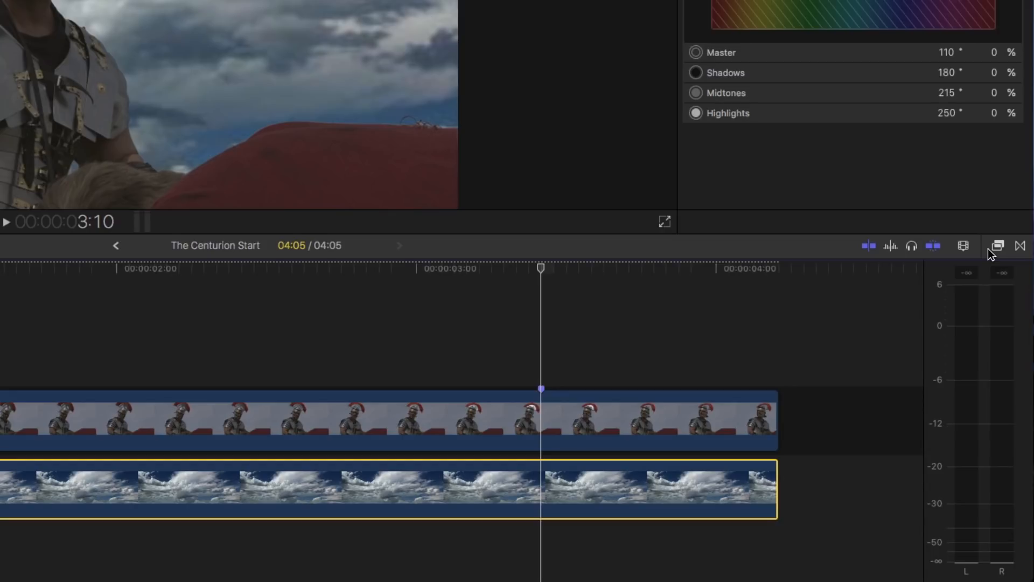
Step: Browse the video effects to the category containing Heat Wave for the sky clip
{"action": "left_click", "coordinate": [999, 245]}
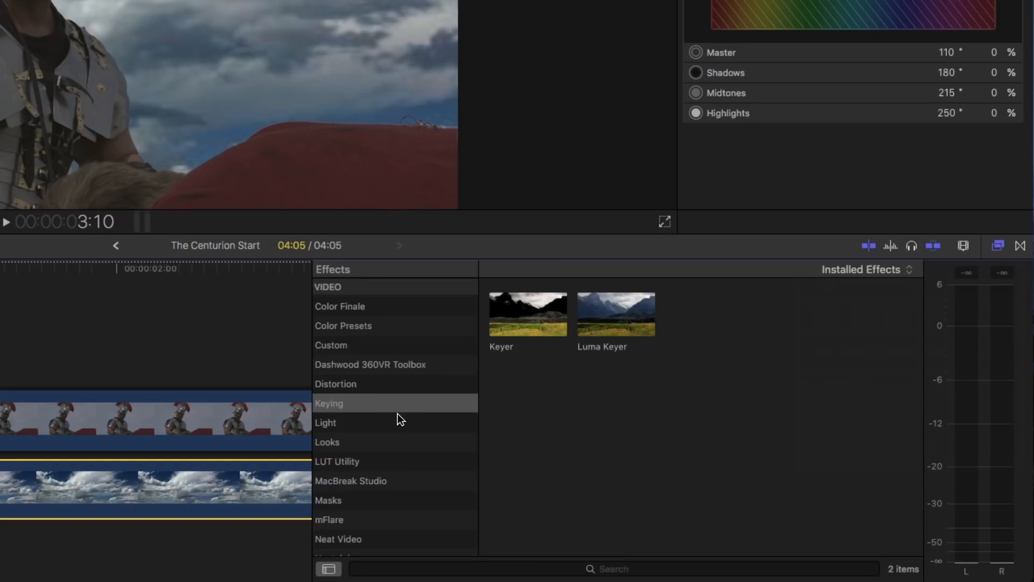
{"action": "scroll", "scroll_direction": "down", "scroll_amount": 3}
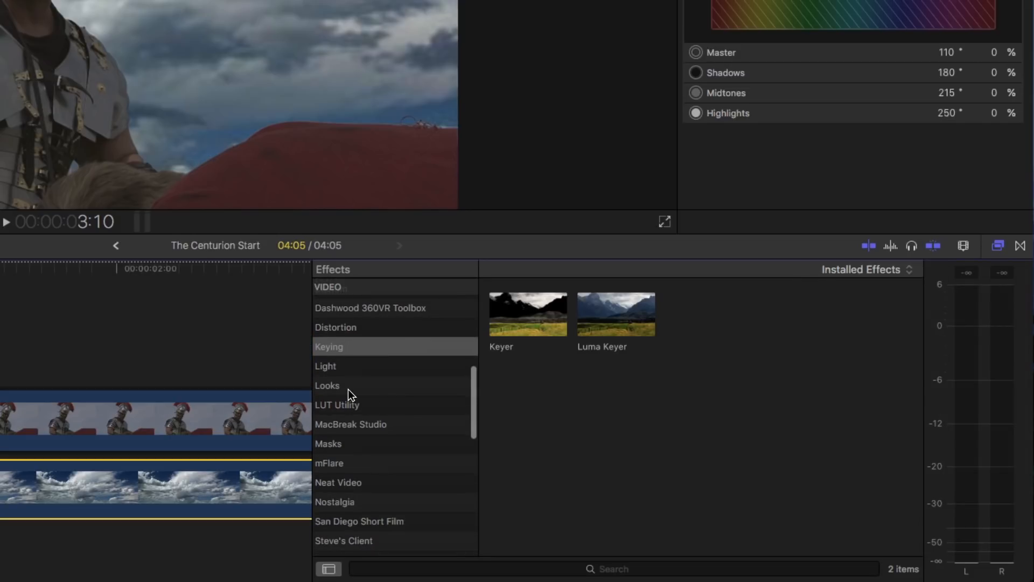
{"action": "left_click", "coordinate": [327, 385]}
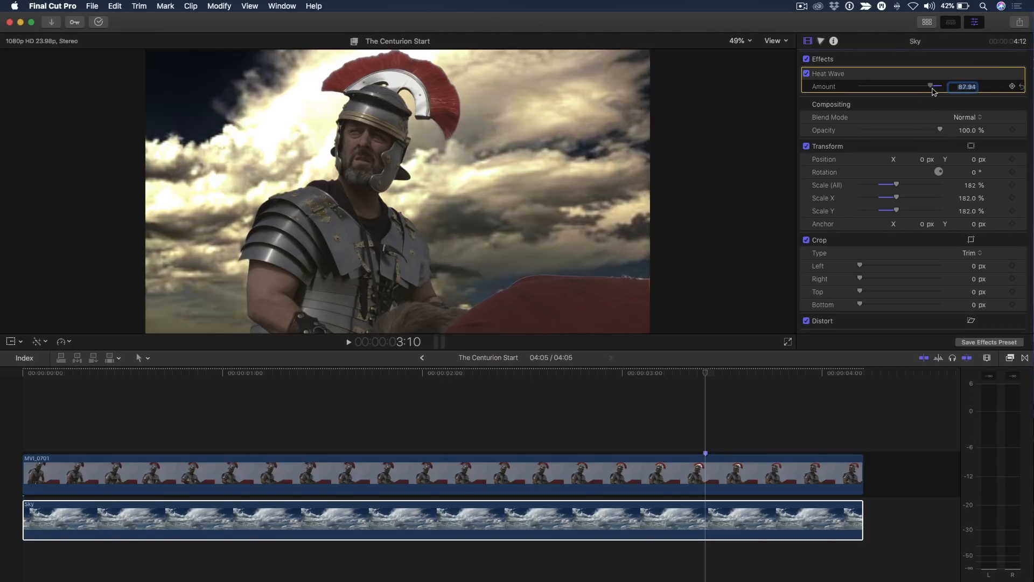
Step: Set the sky's Heat Wave amount to 85.44 and play back the composite
{"action": "left_click_drag", "start_coordinate": [932, 87], "coordinate": [923, 87]}
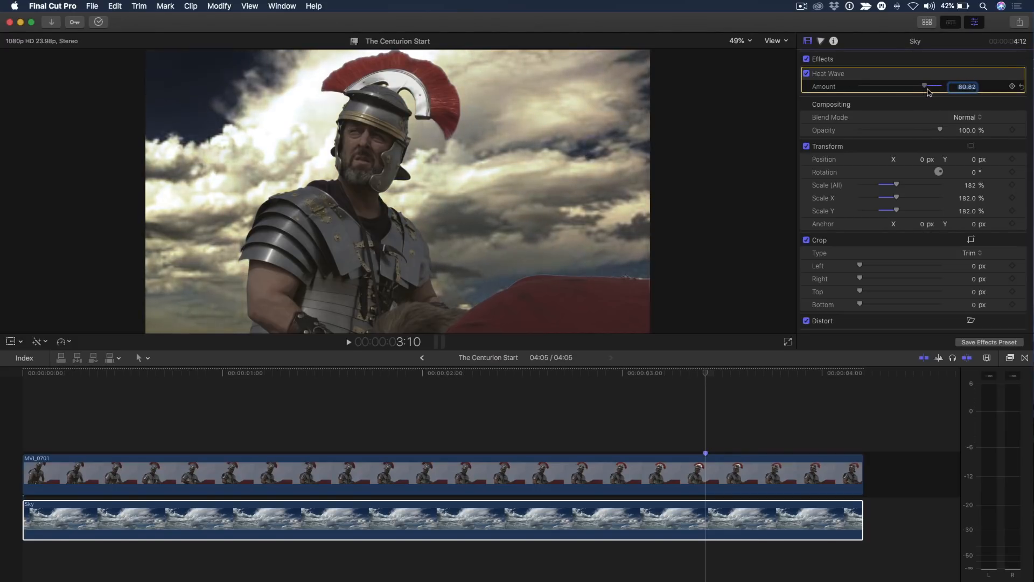
{"action": "left_click_drag", "start_coordinate": [925, 86], "coordinate": [937, 87]}
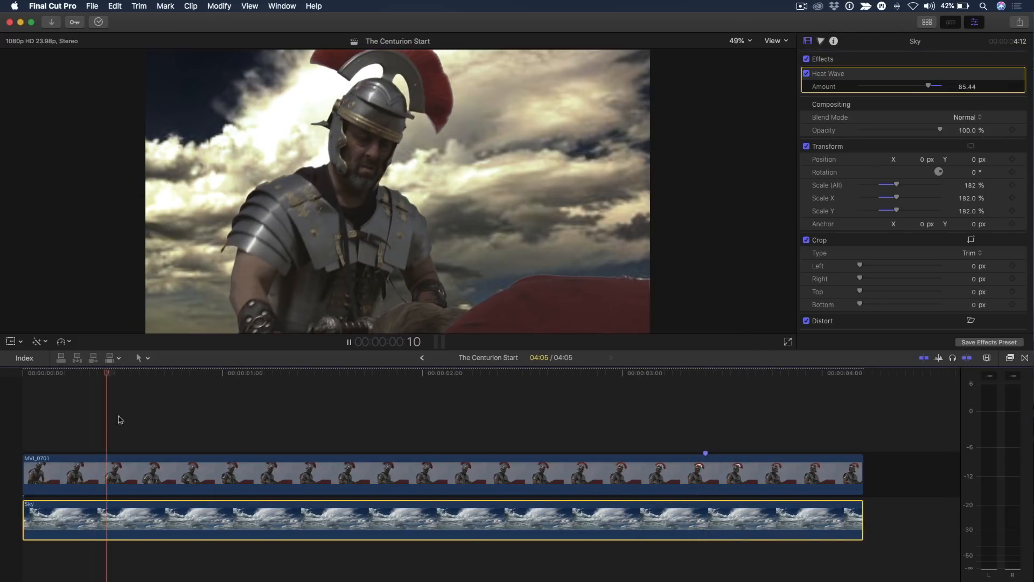
{"action": "left_click", "coordinate": [502, 373]}
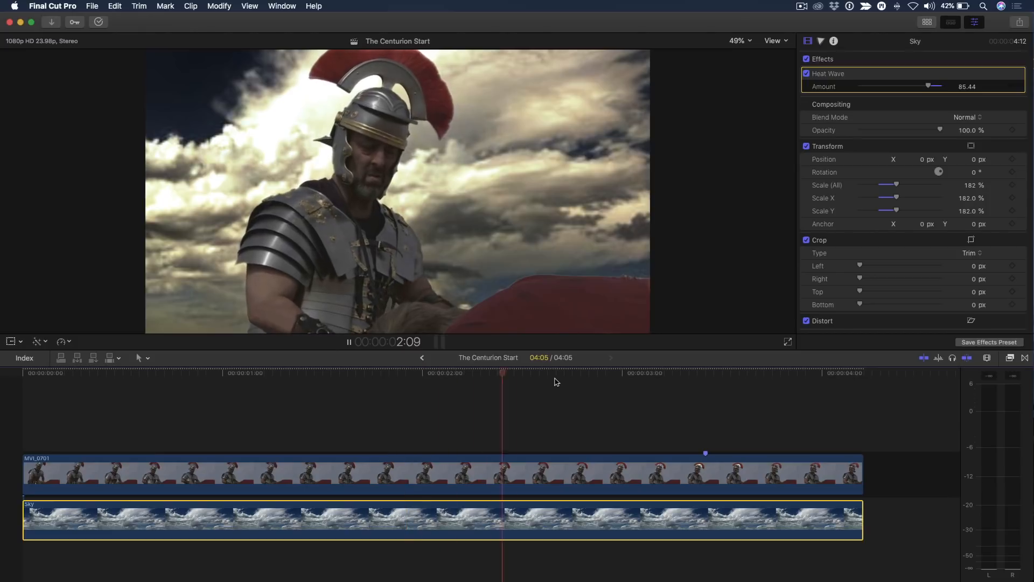